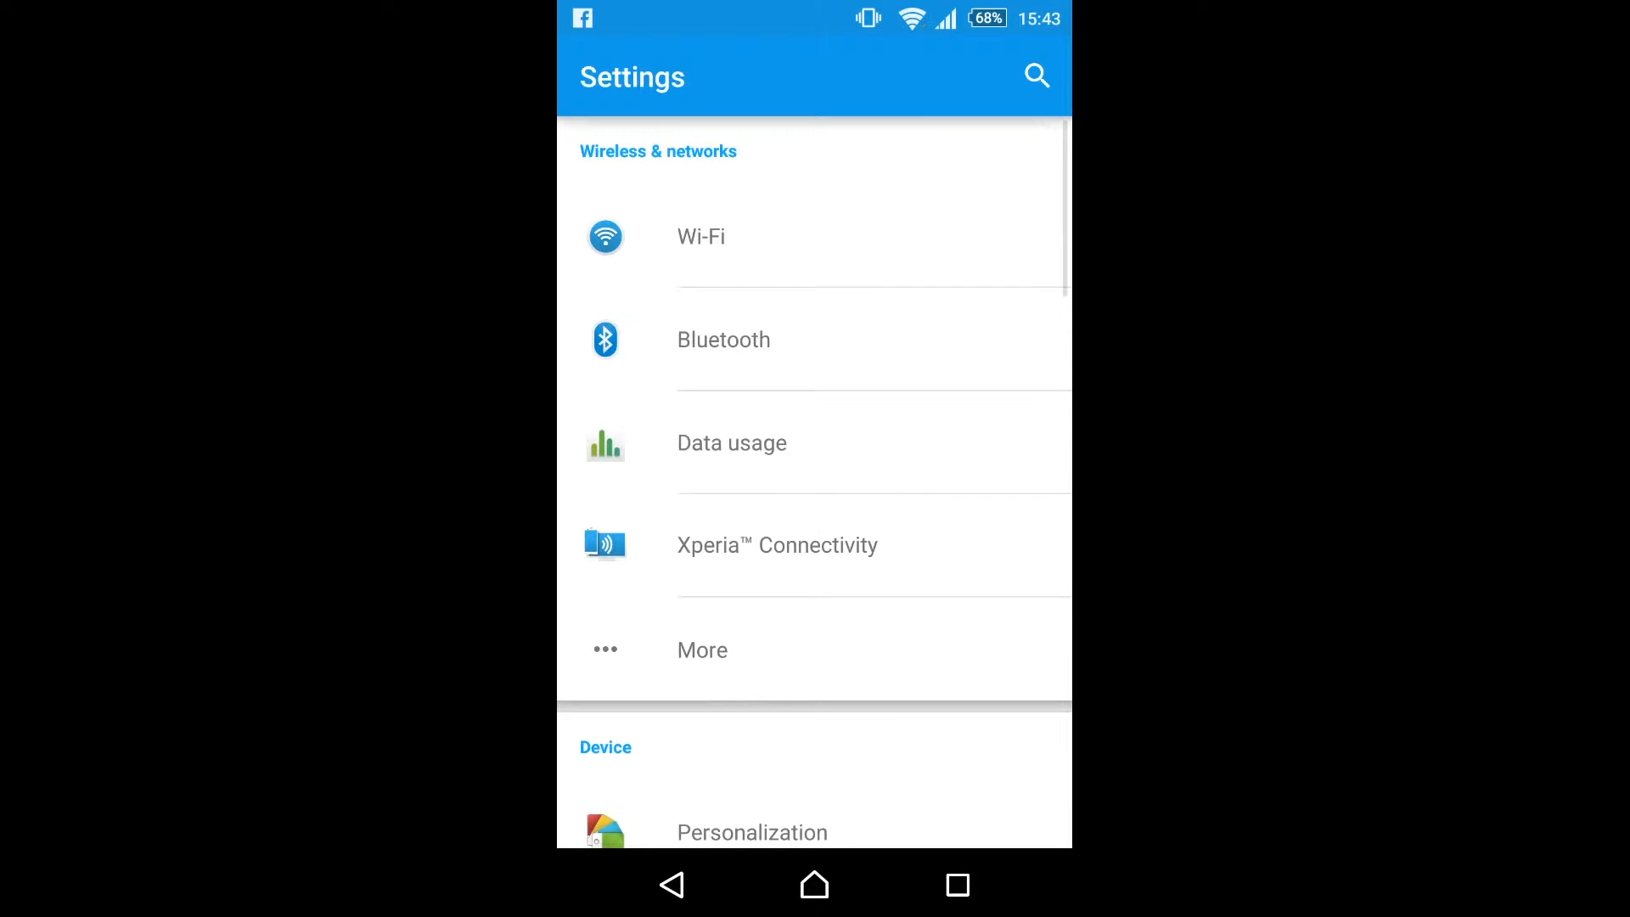
- Scroll to System, check About phone, and confirm the phone is already in developer mode
scroll("down", 3)
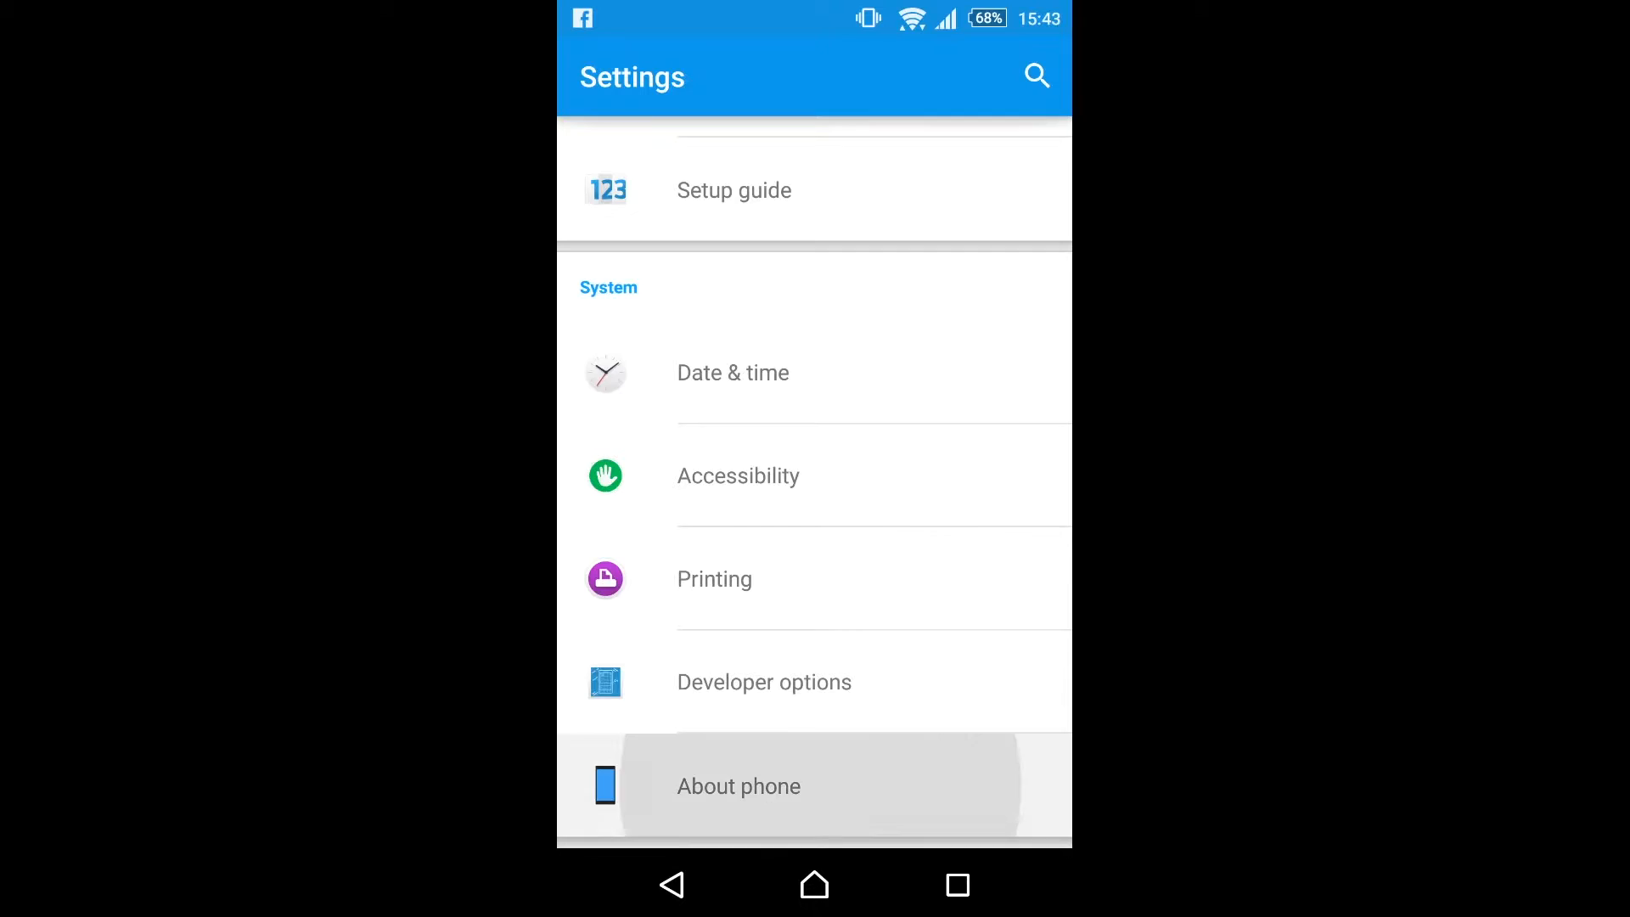
left_click(738, 786)
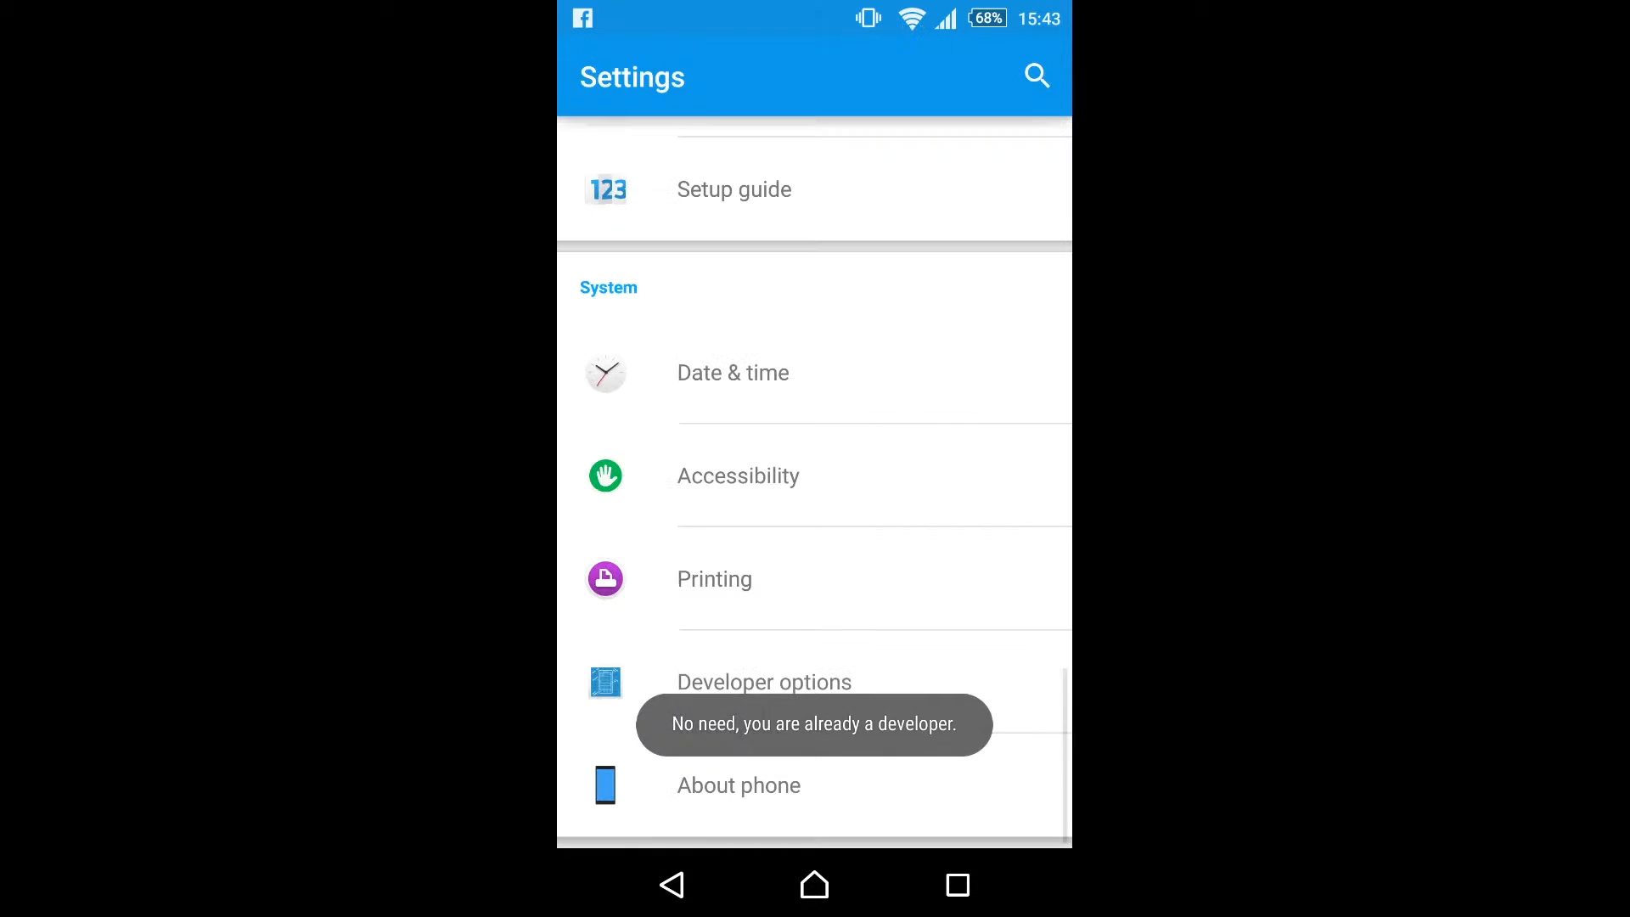
left_click(764, 683)
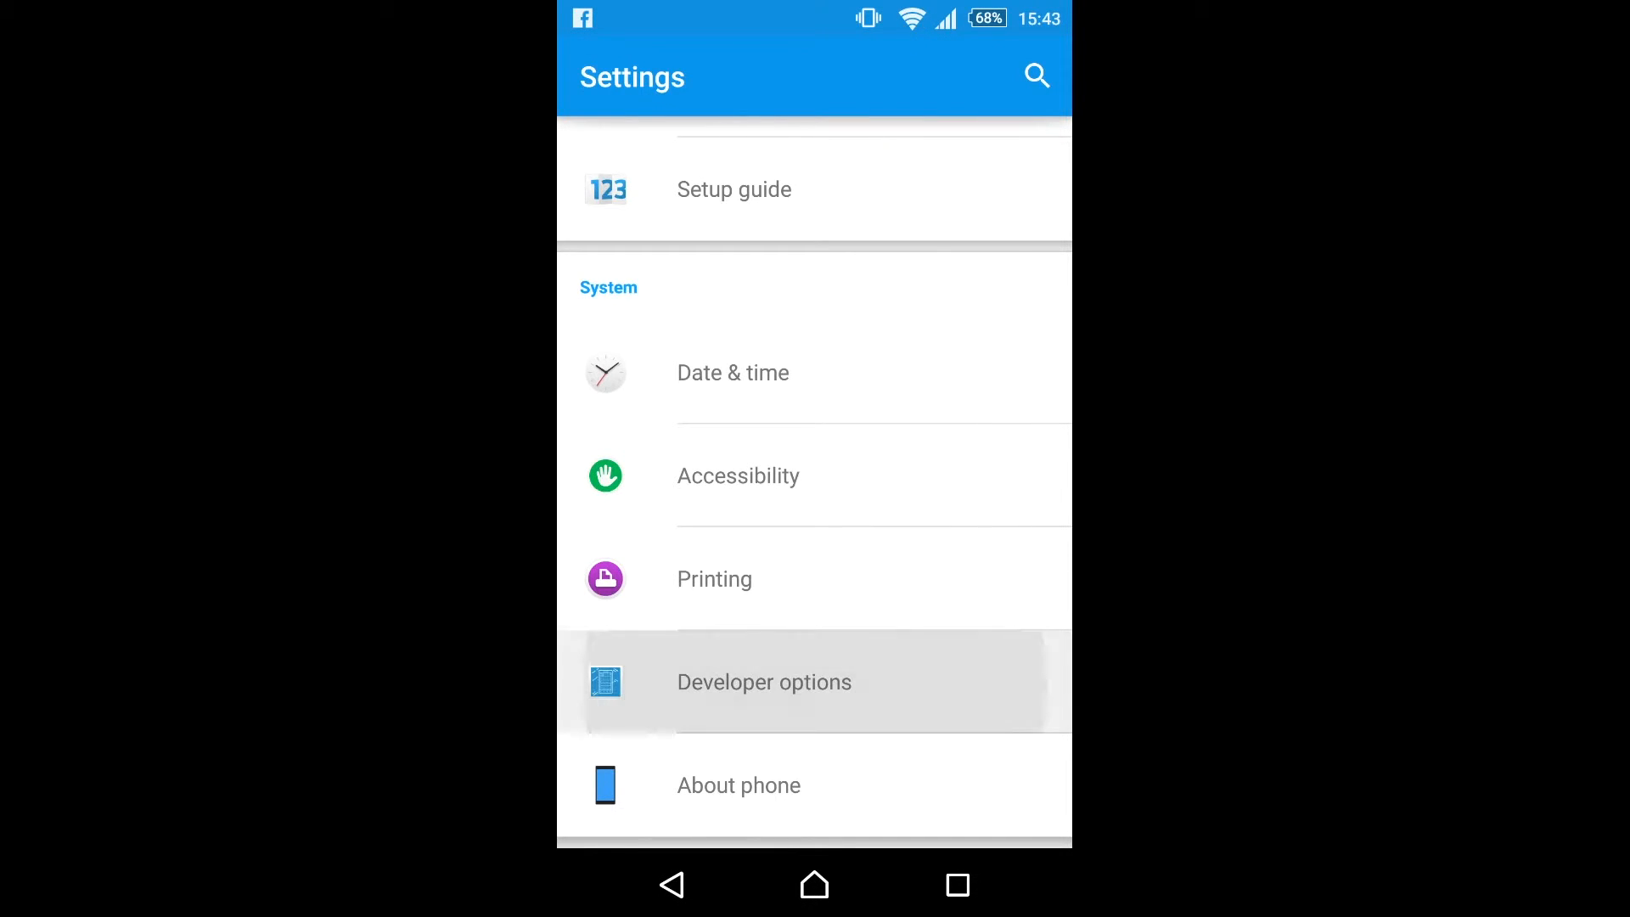
- Enable Developer options and USB debugging, accepting both confirmation prompts
left_click(764, 683)
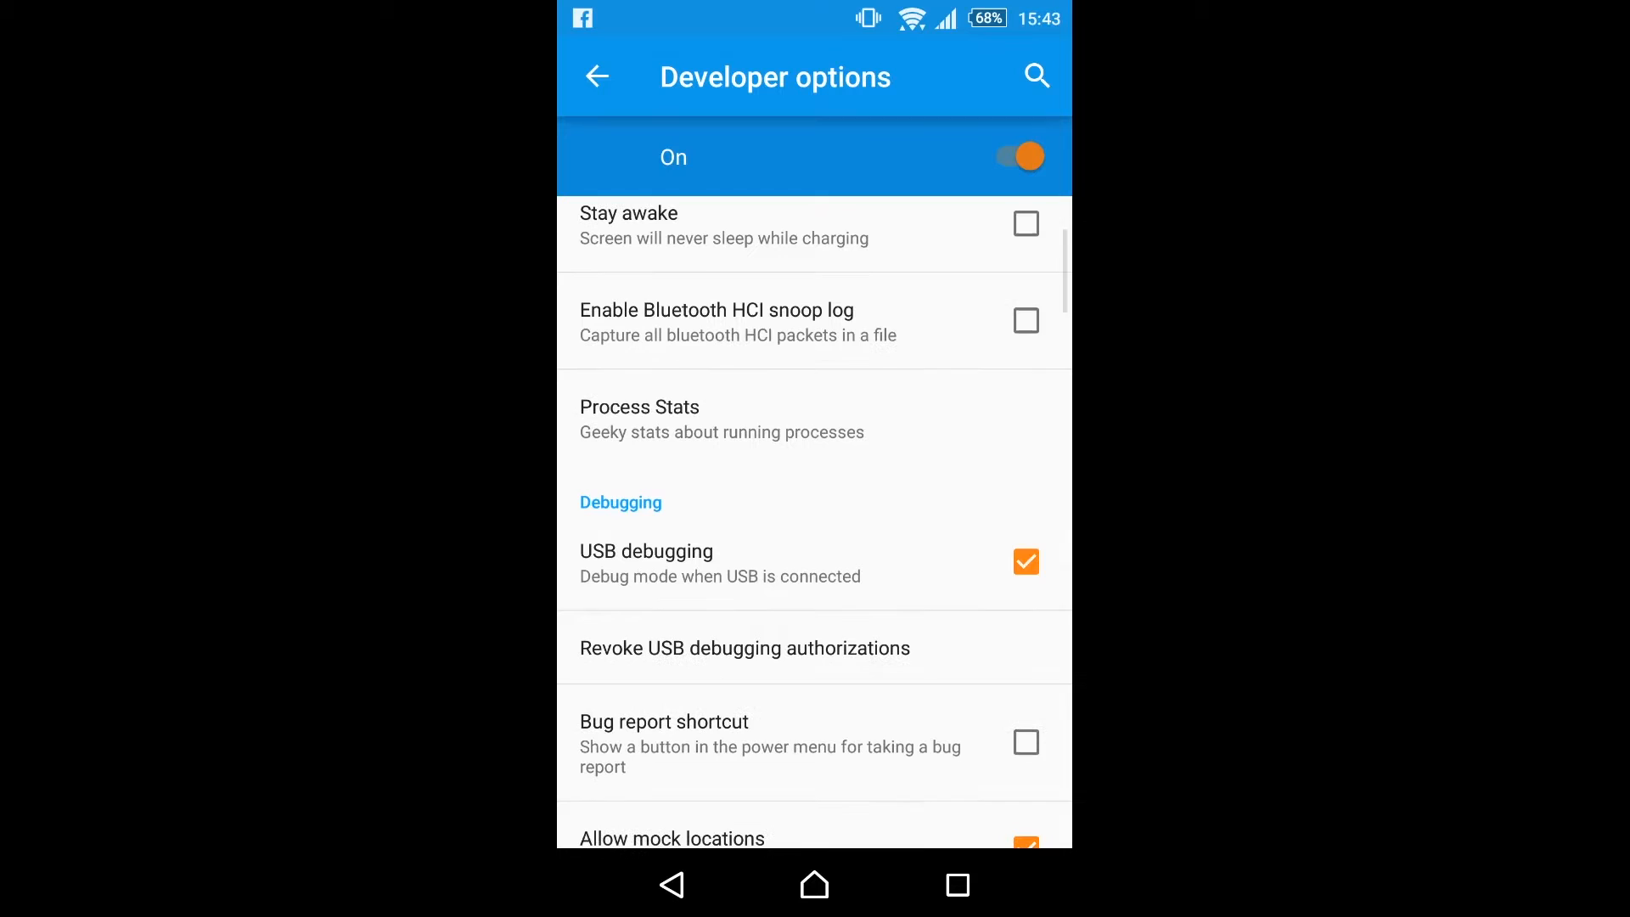
scroll("down", 3)
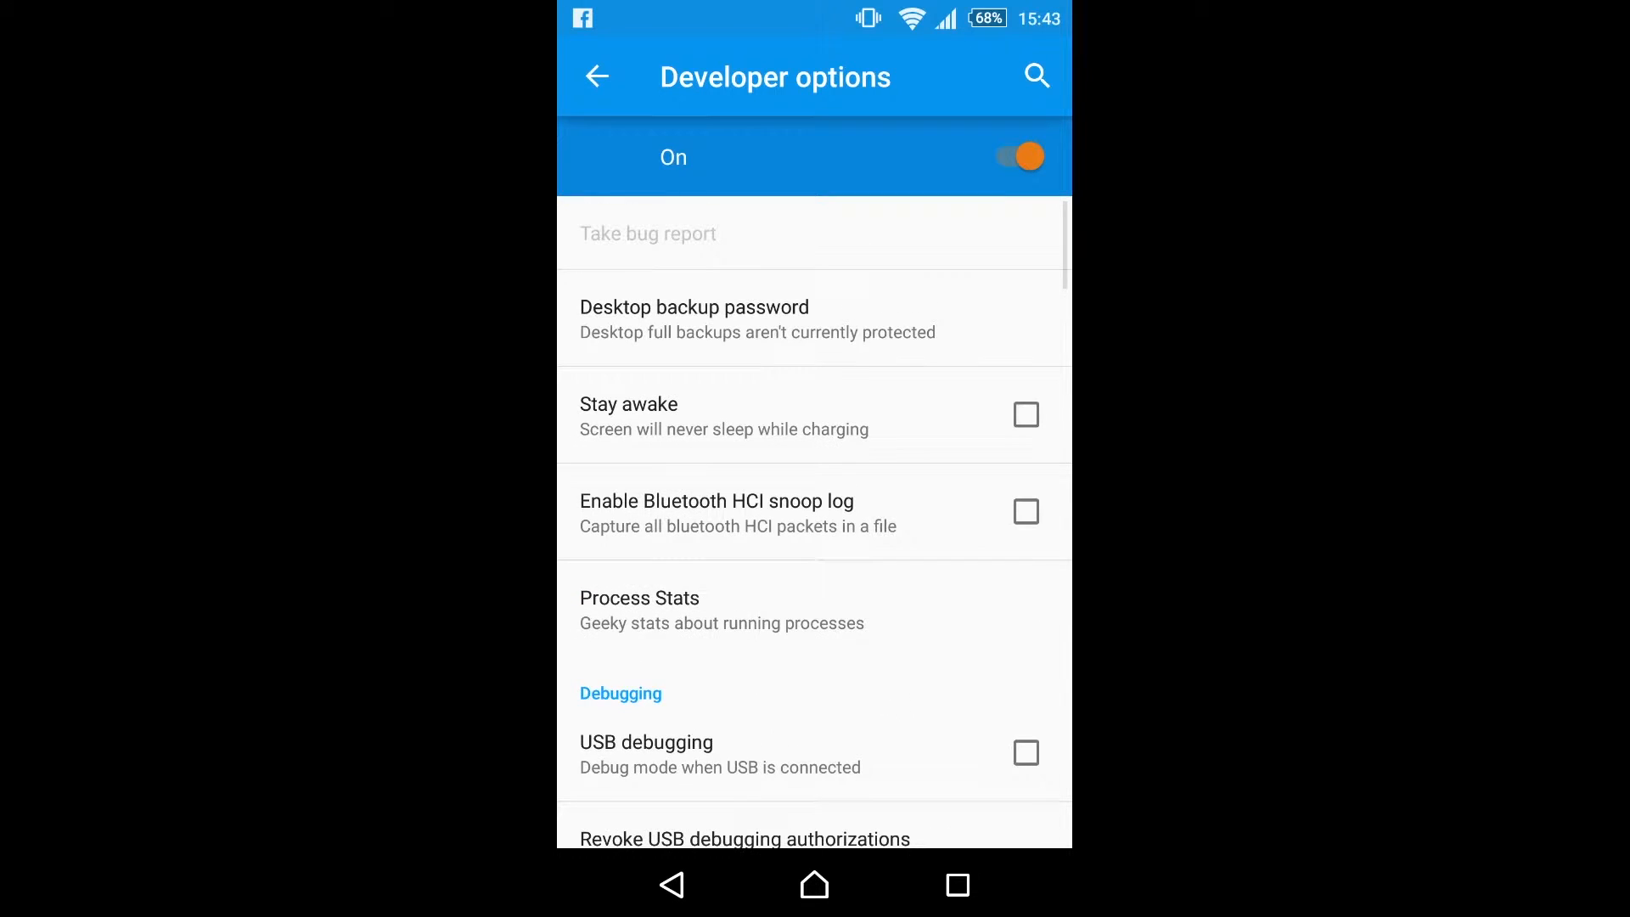
scroll("down", 3)
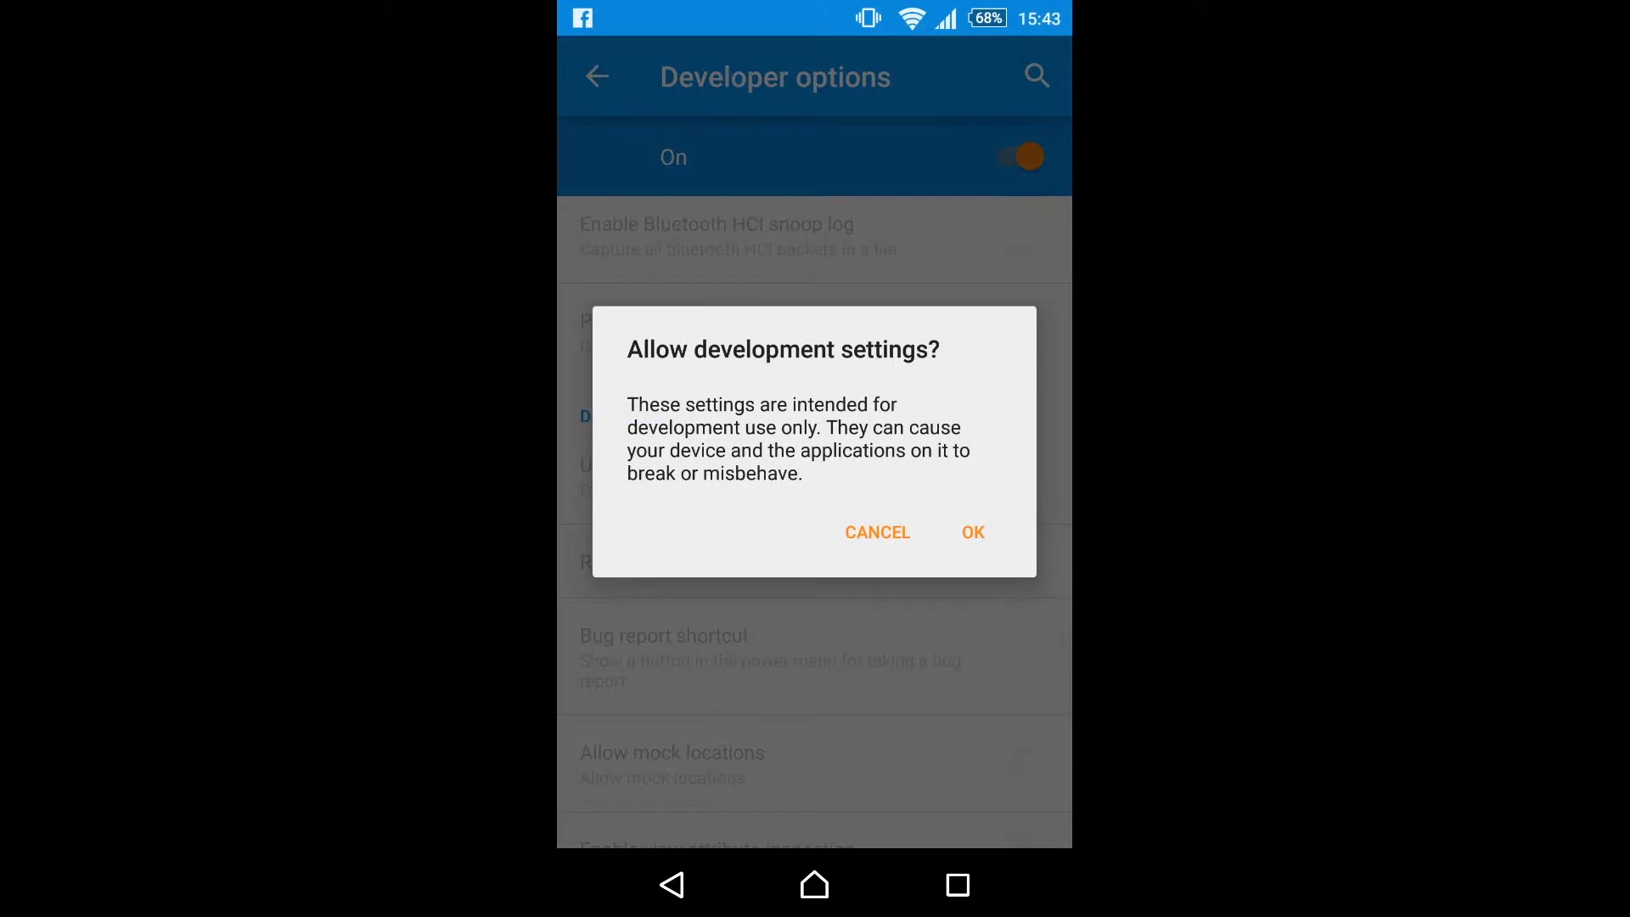
left_click(971, 532)
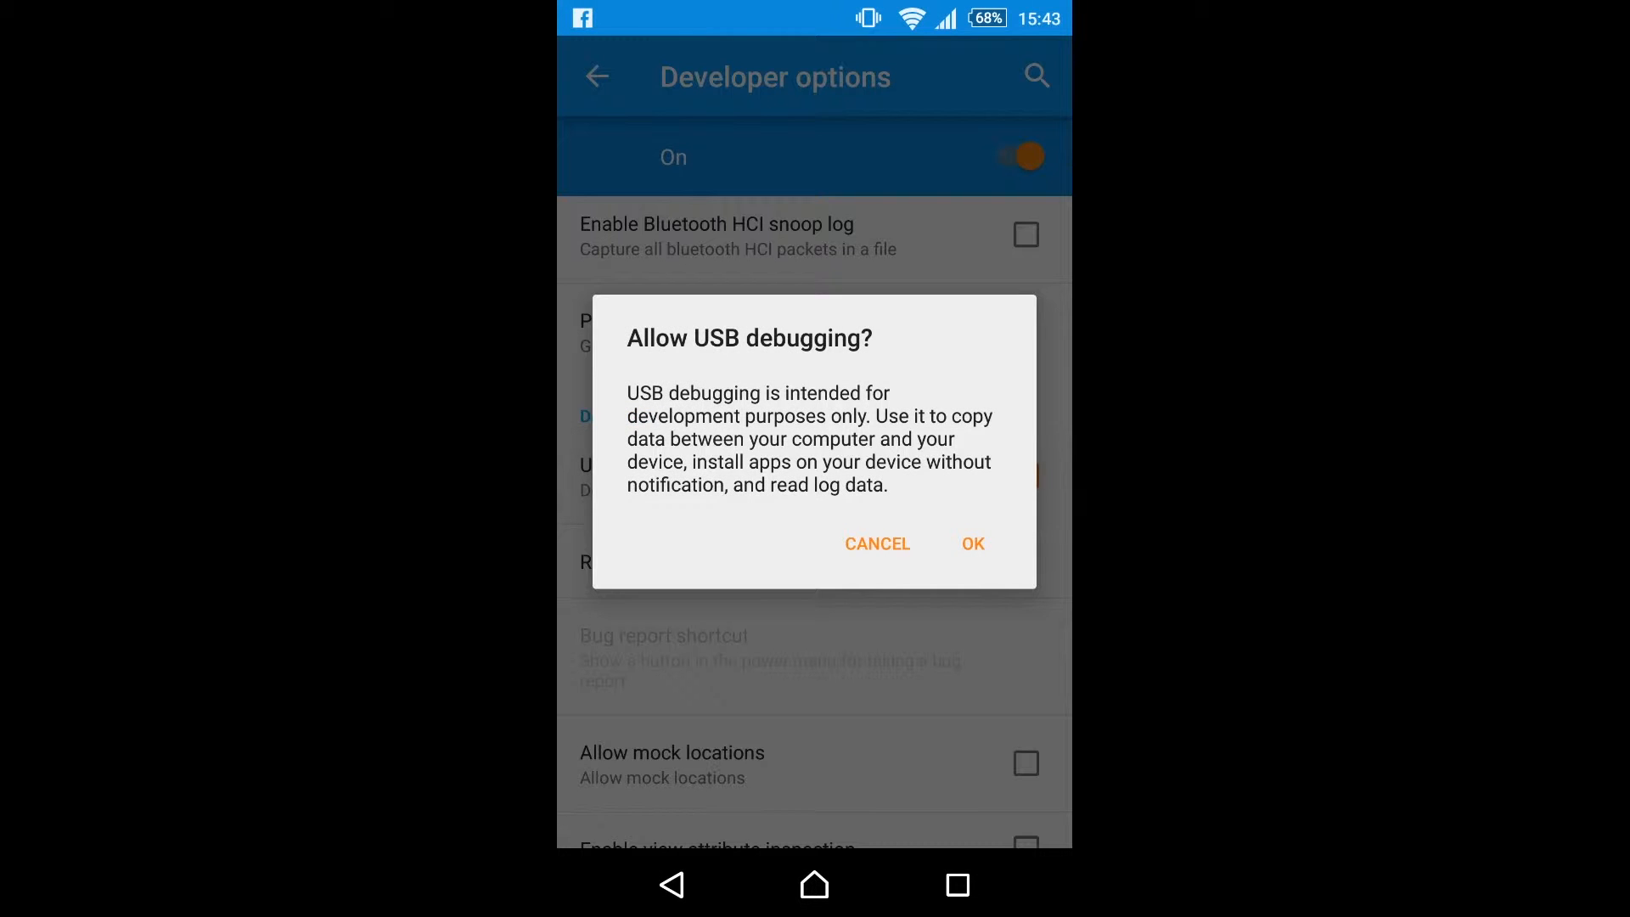
left_click(969, 543)
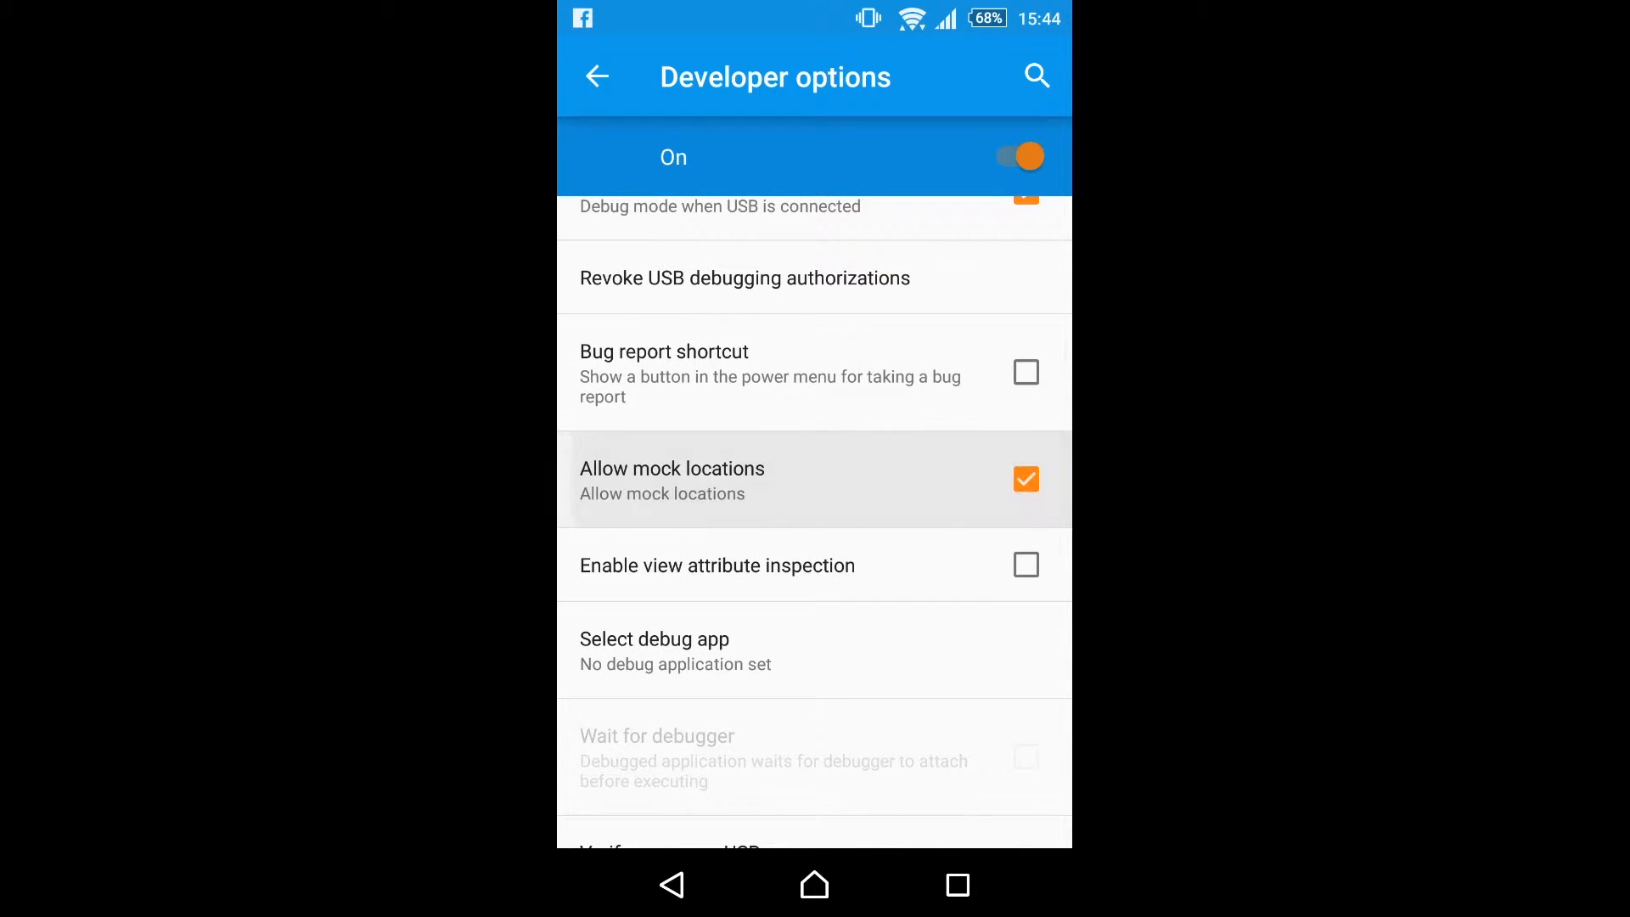
scroll("up", 3)
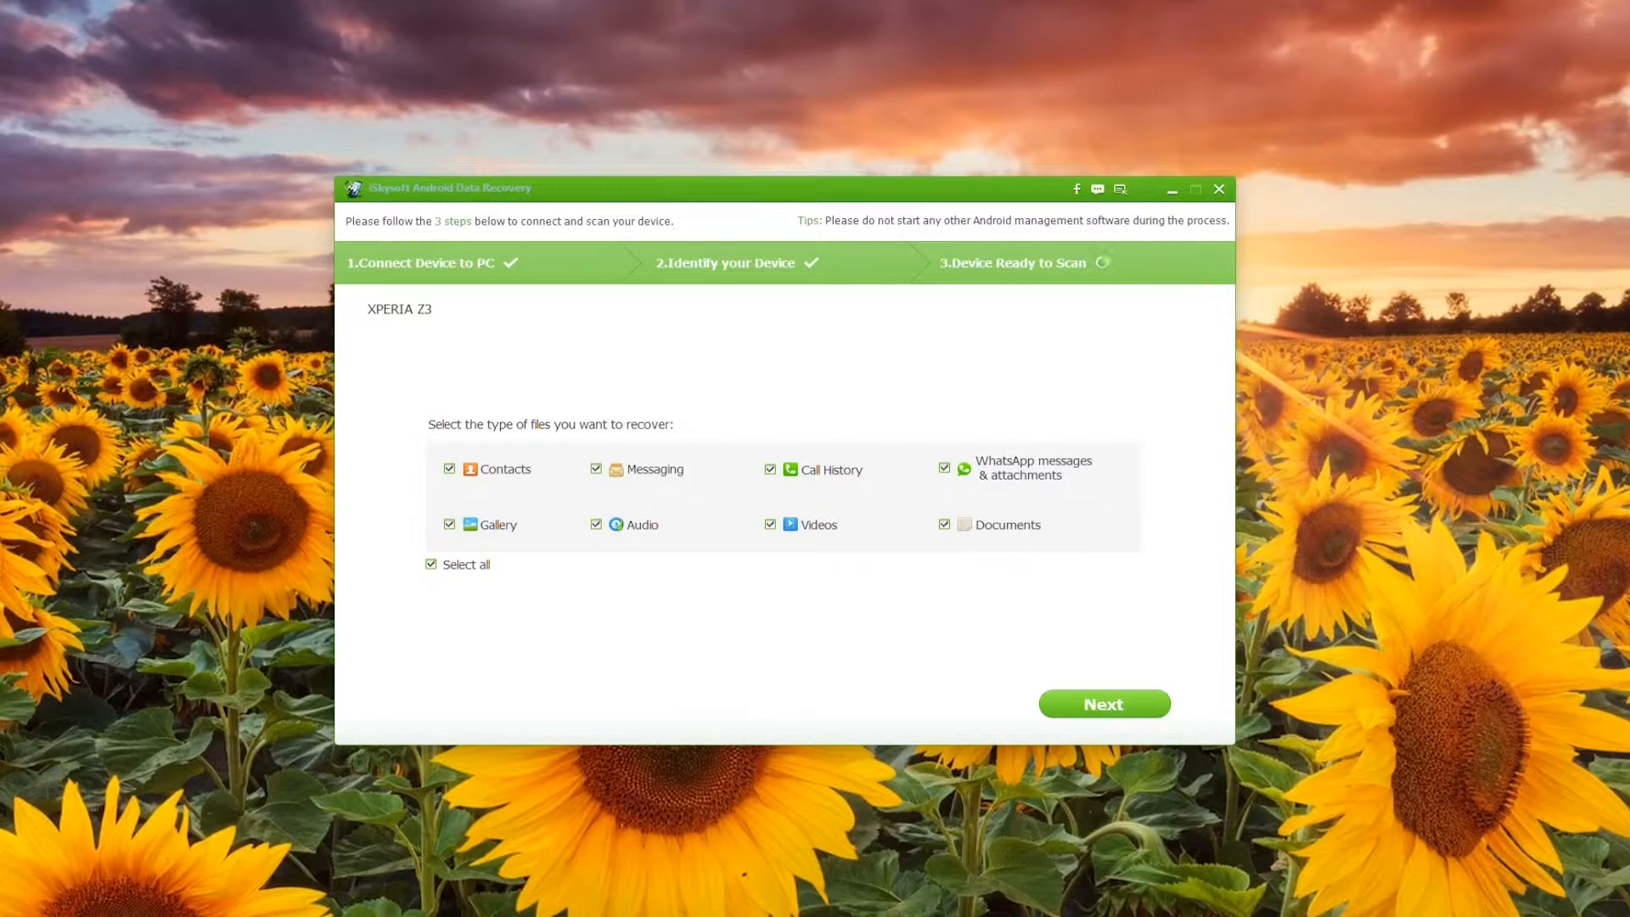
- Re-tick Select all so every file type is checked and proceed to the scan mode step
left_click(431, 564)
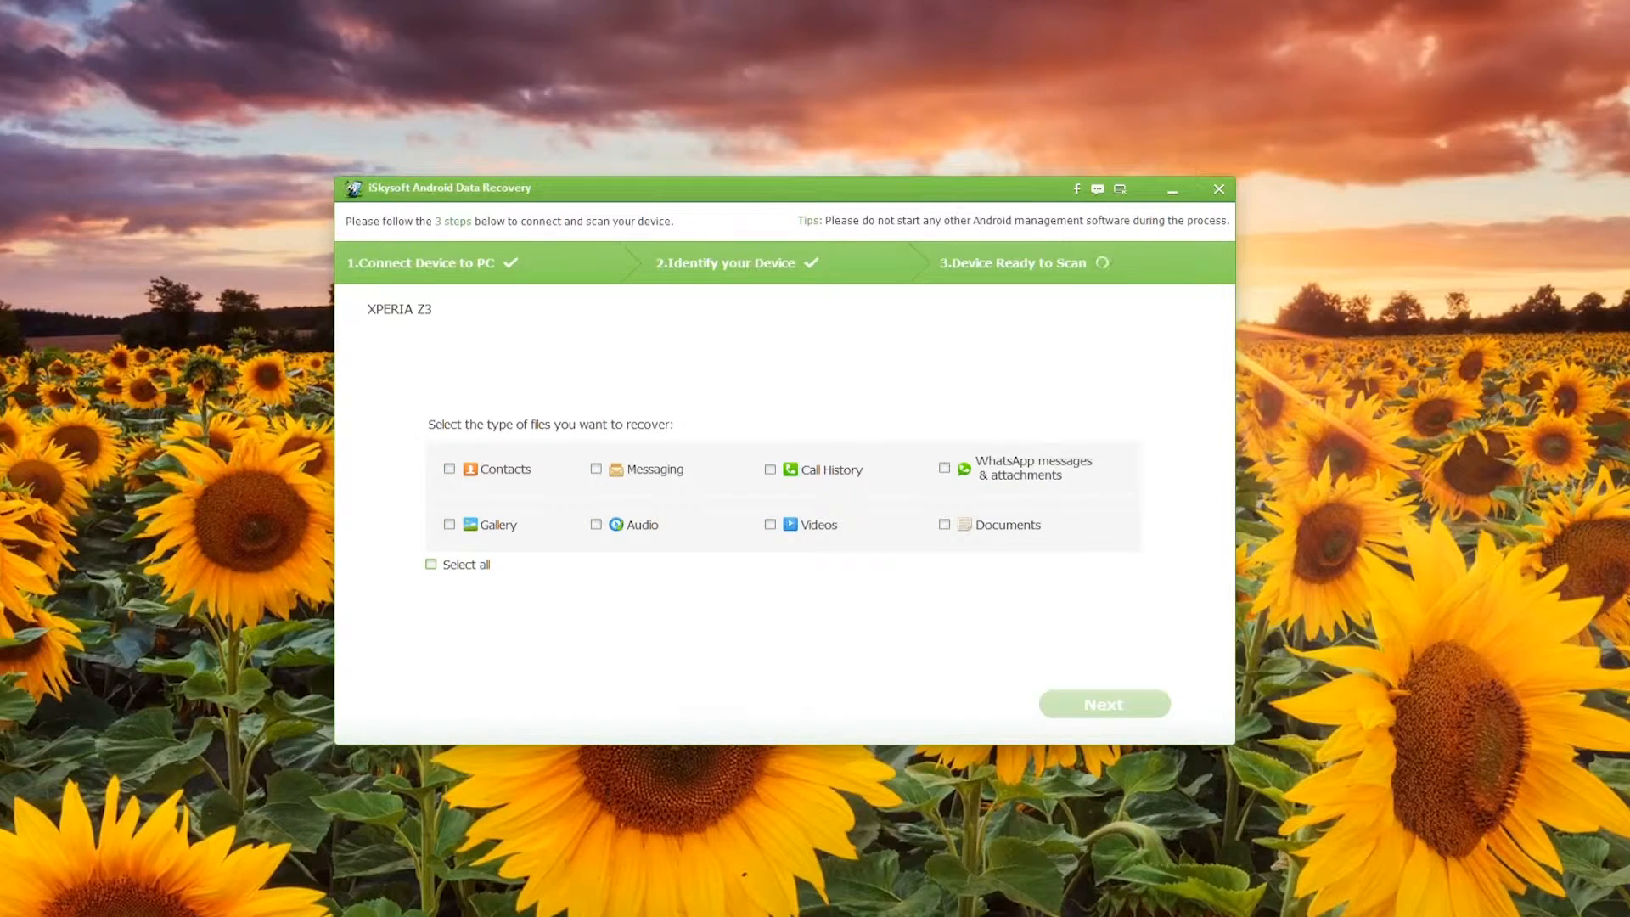
left_click(430, 563)
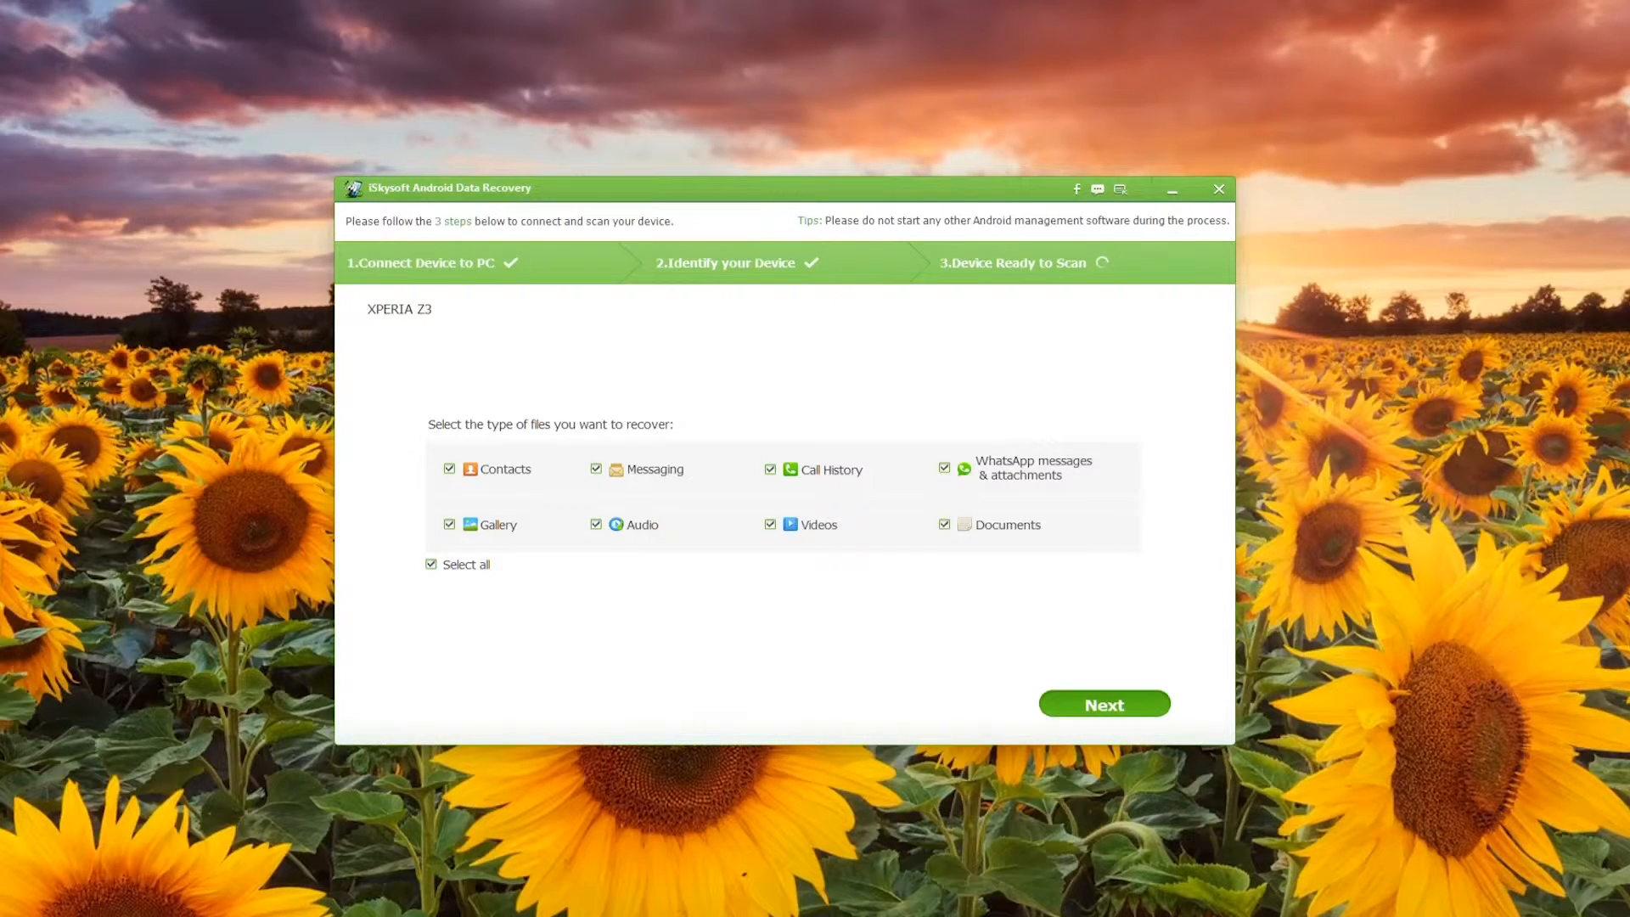
left_click(1104, 702)
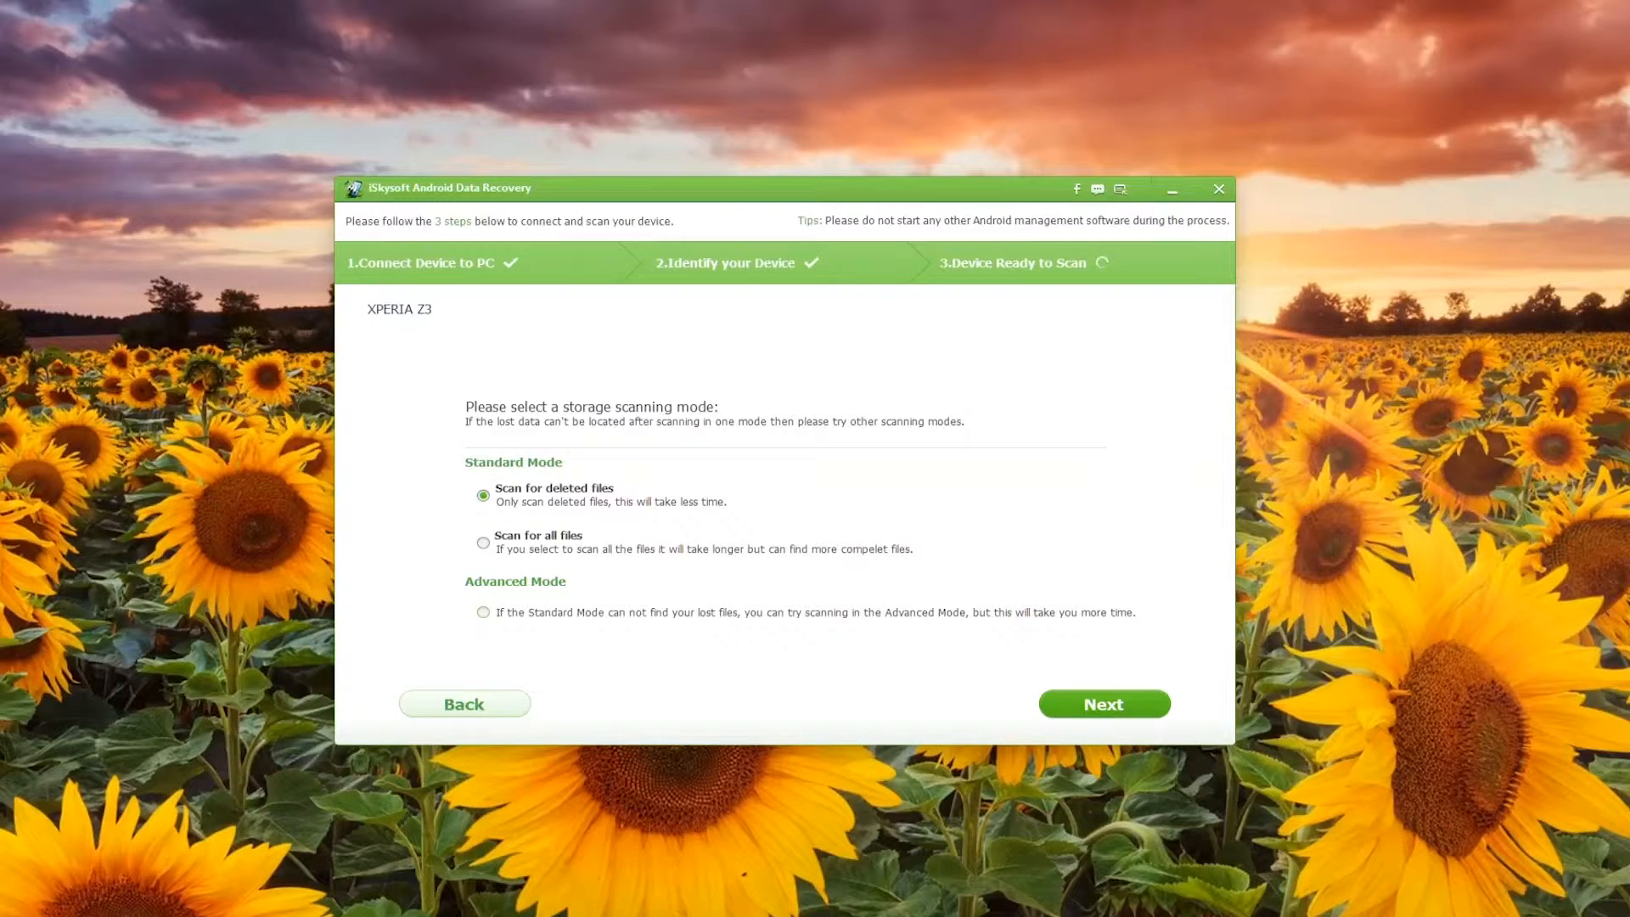
- Settle on Standard Mode 'Scan for deleted files' and start scanning the XPERIA Z3
left_click(482, 611)
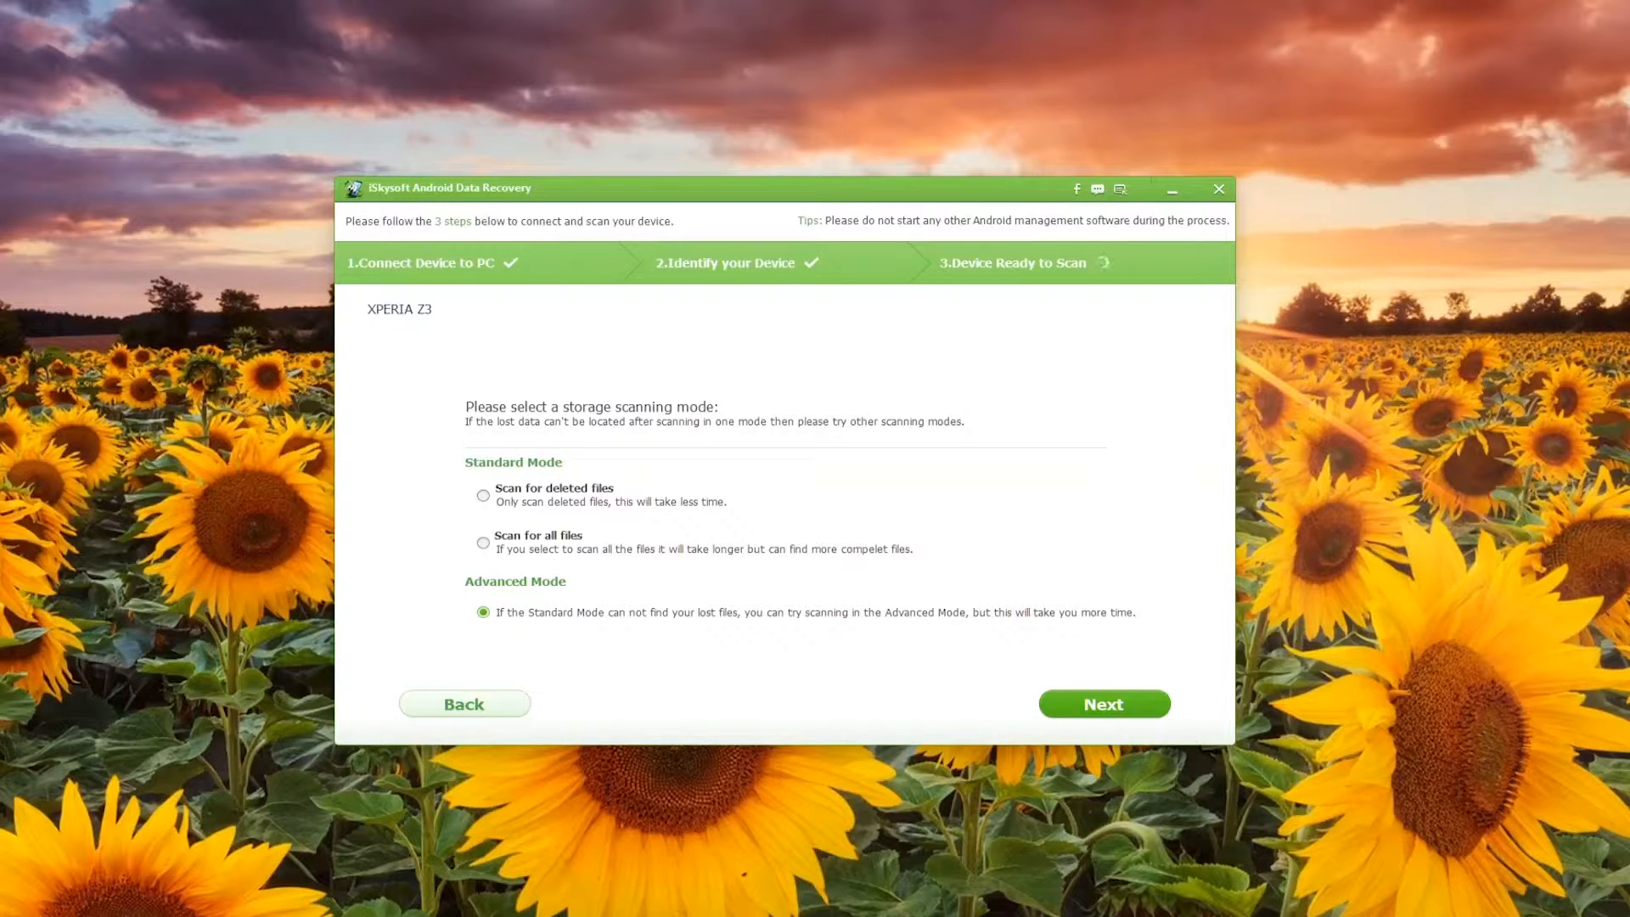
left_click(484, 543)
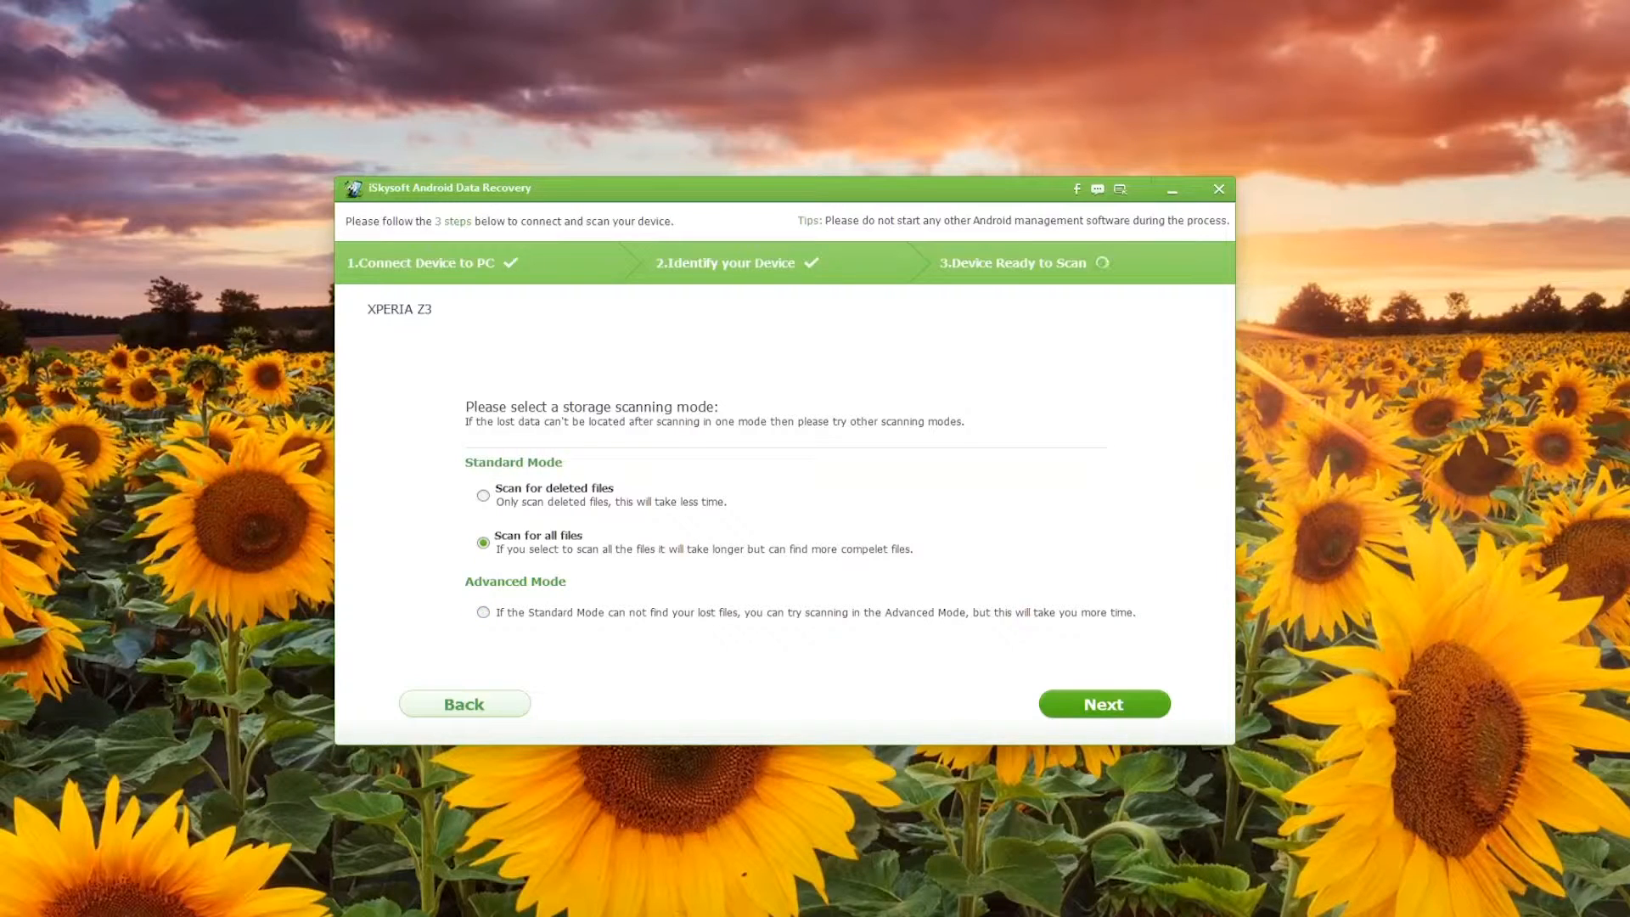
left_click(483, 494)
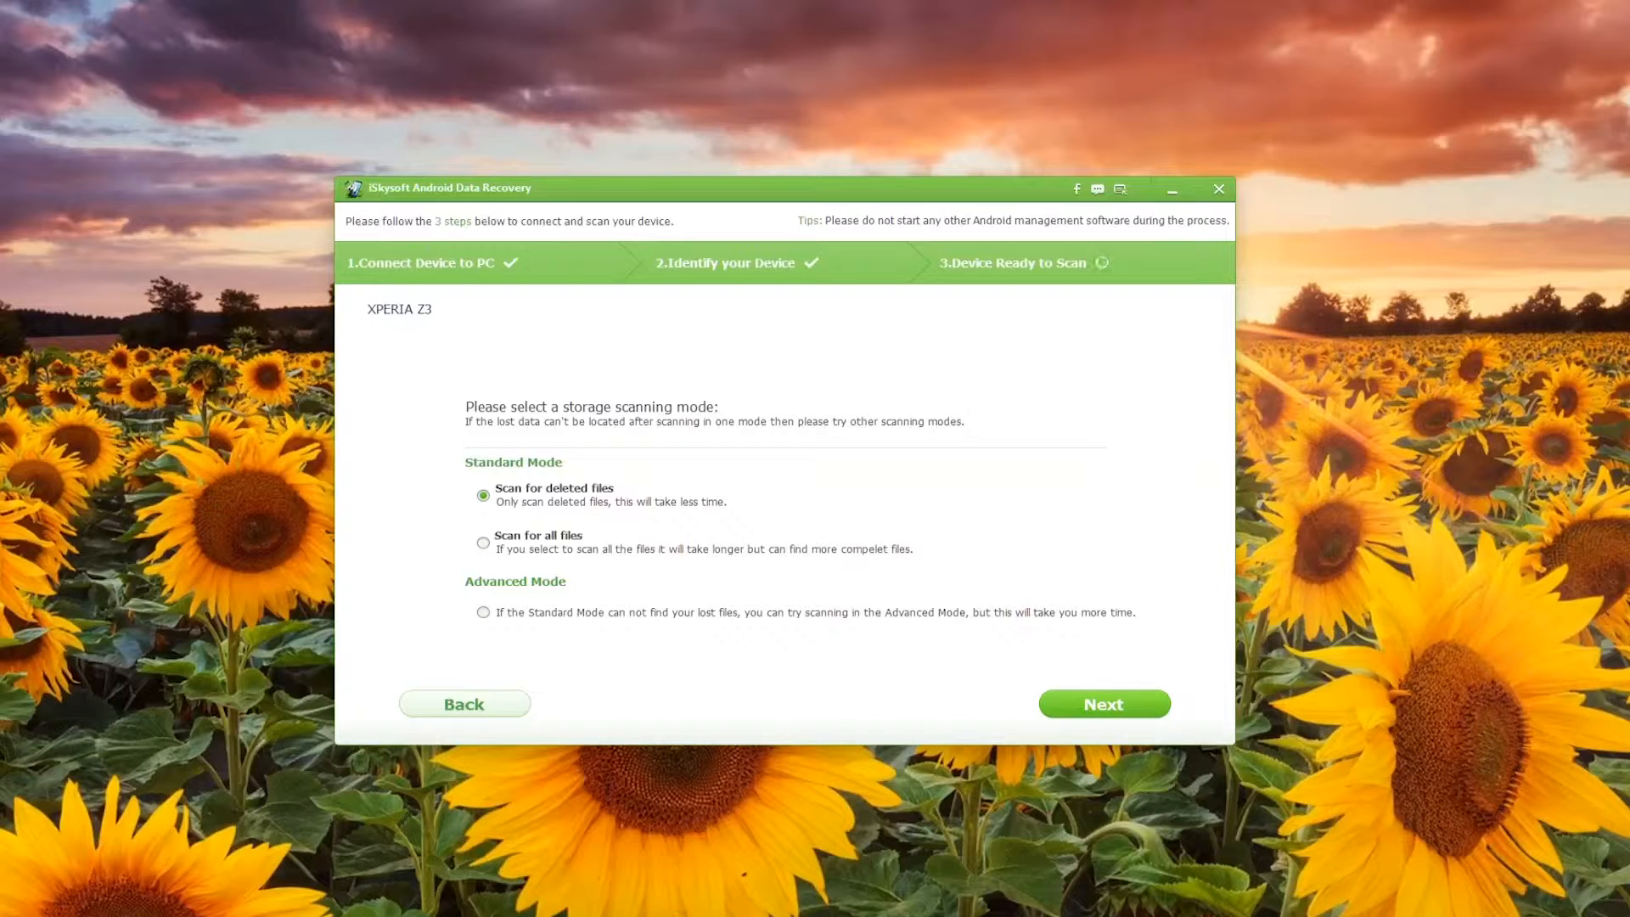
left_click(1103, 702)
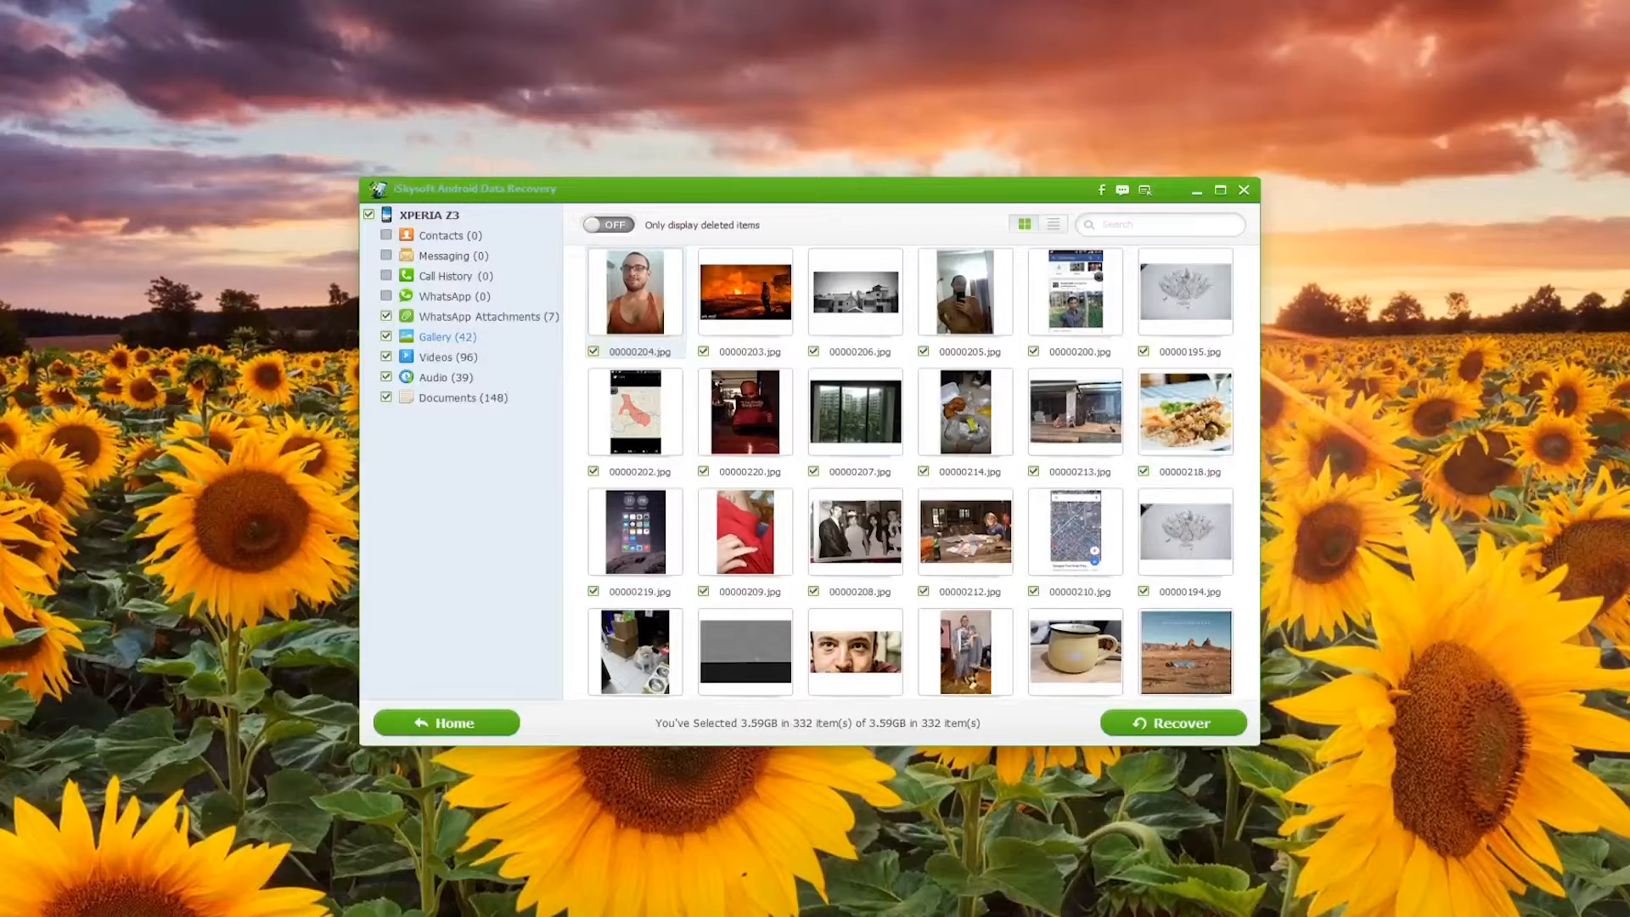
- Select seven .3g2 videos including 00000331.3g2 (207.49 MB) and start their recovery
left_click(438, 357)
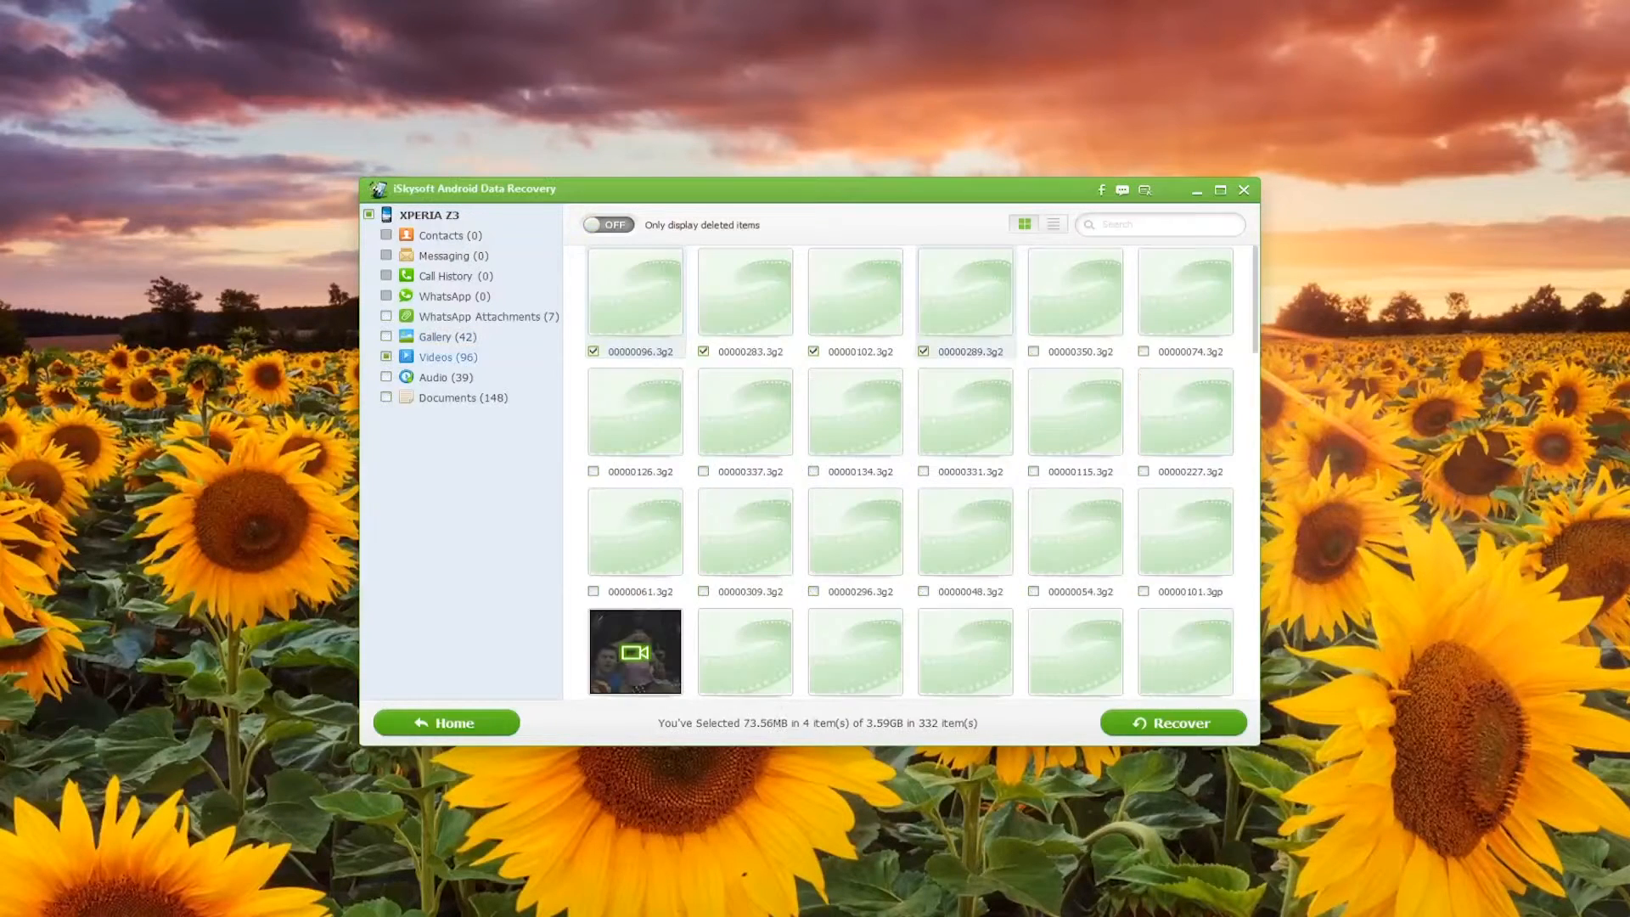
left_click(1032, 349)
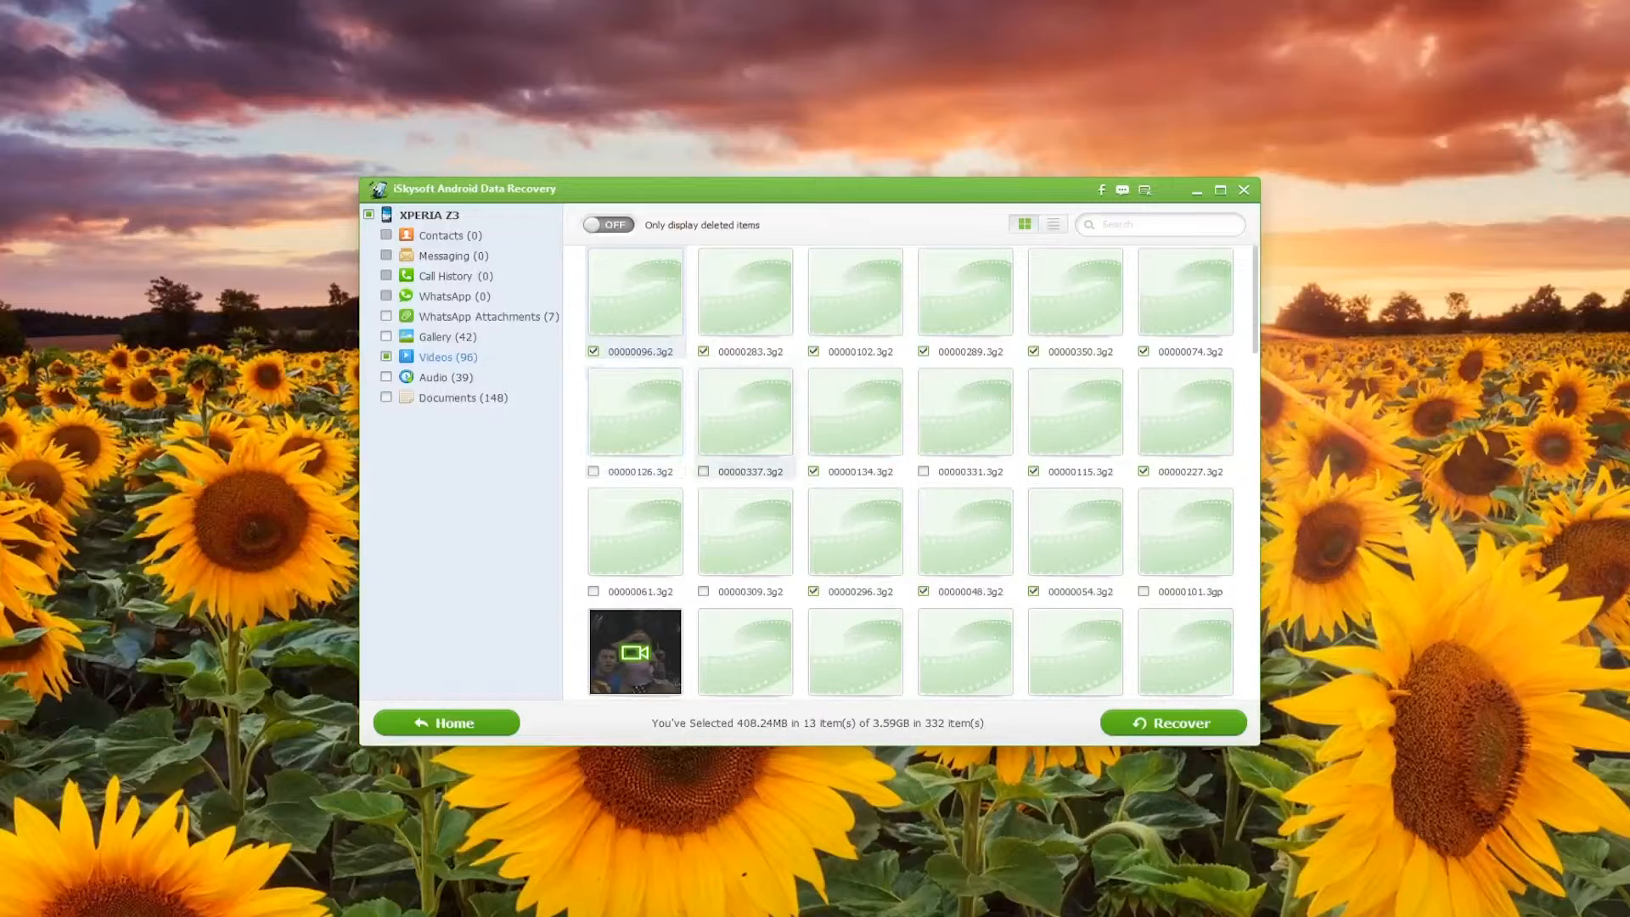
left_click(703, 471)
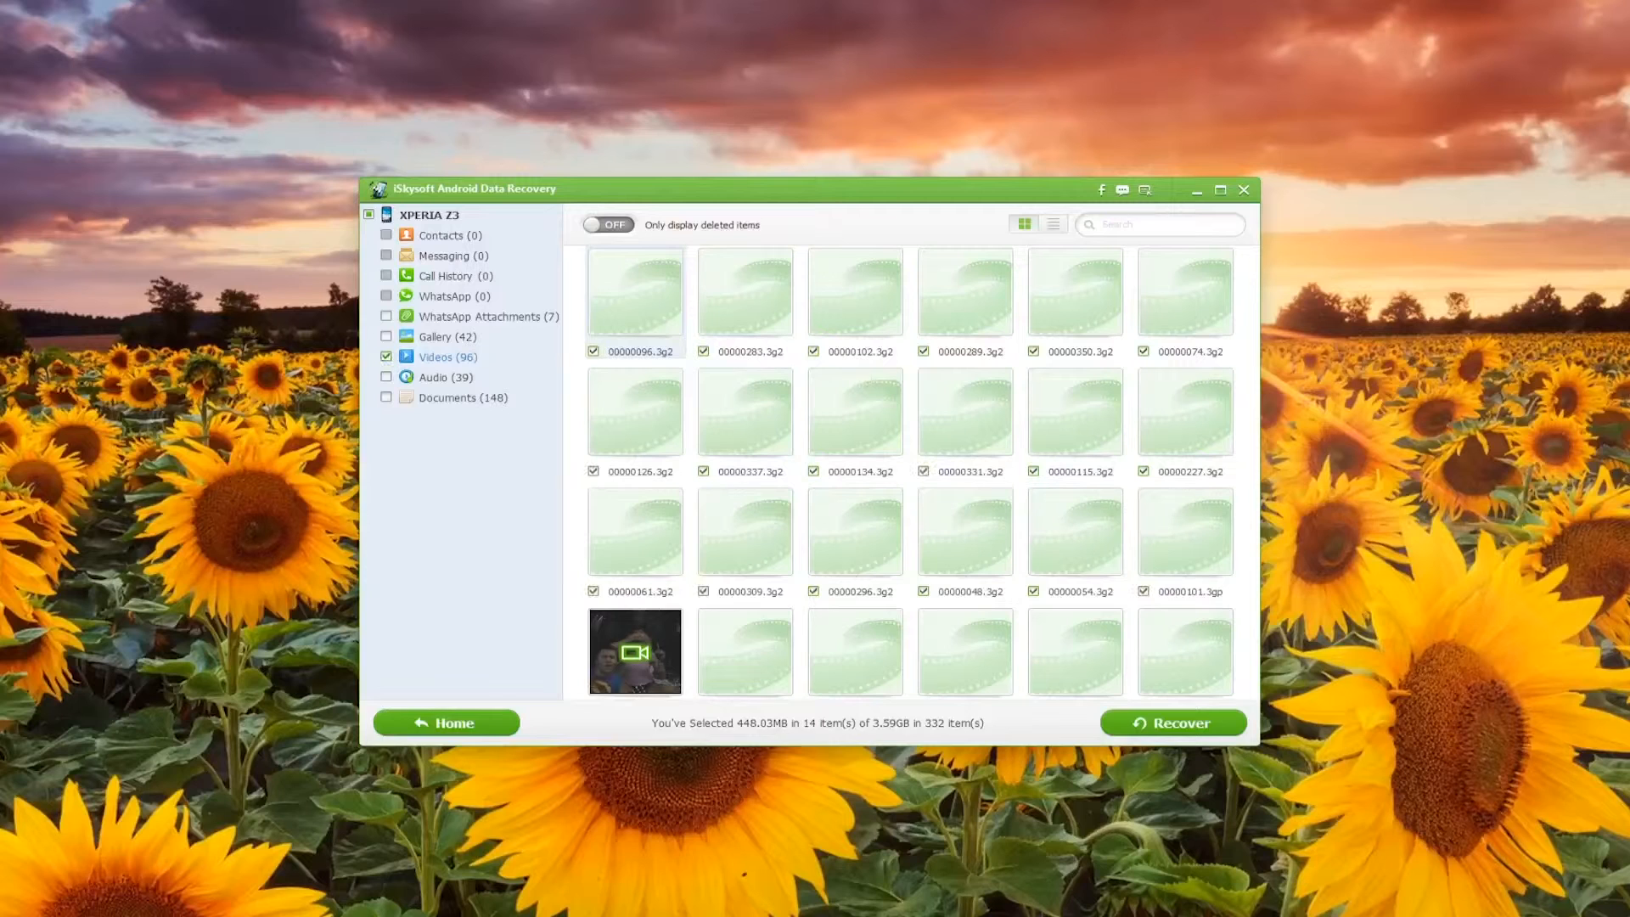
left_click(387, 357)
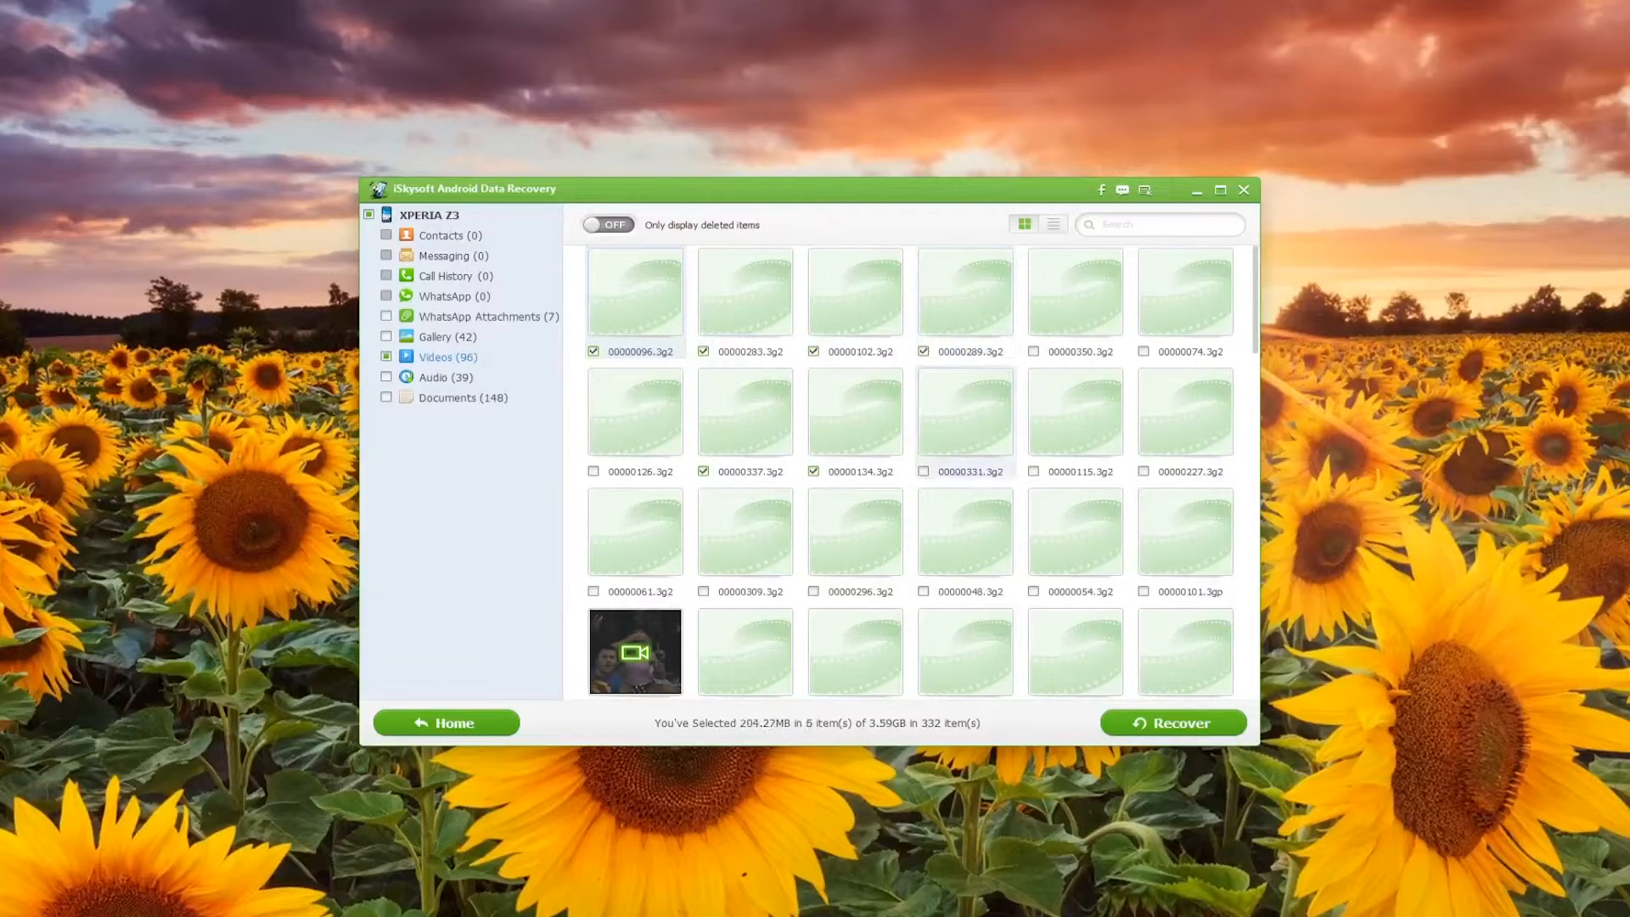
left_click(924, 471)
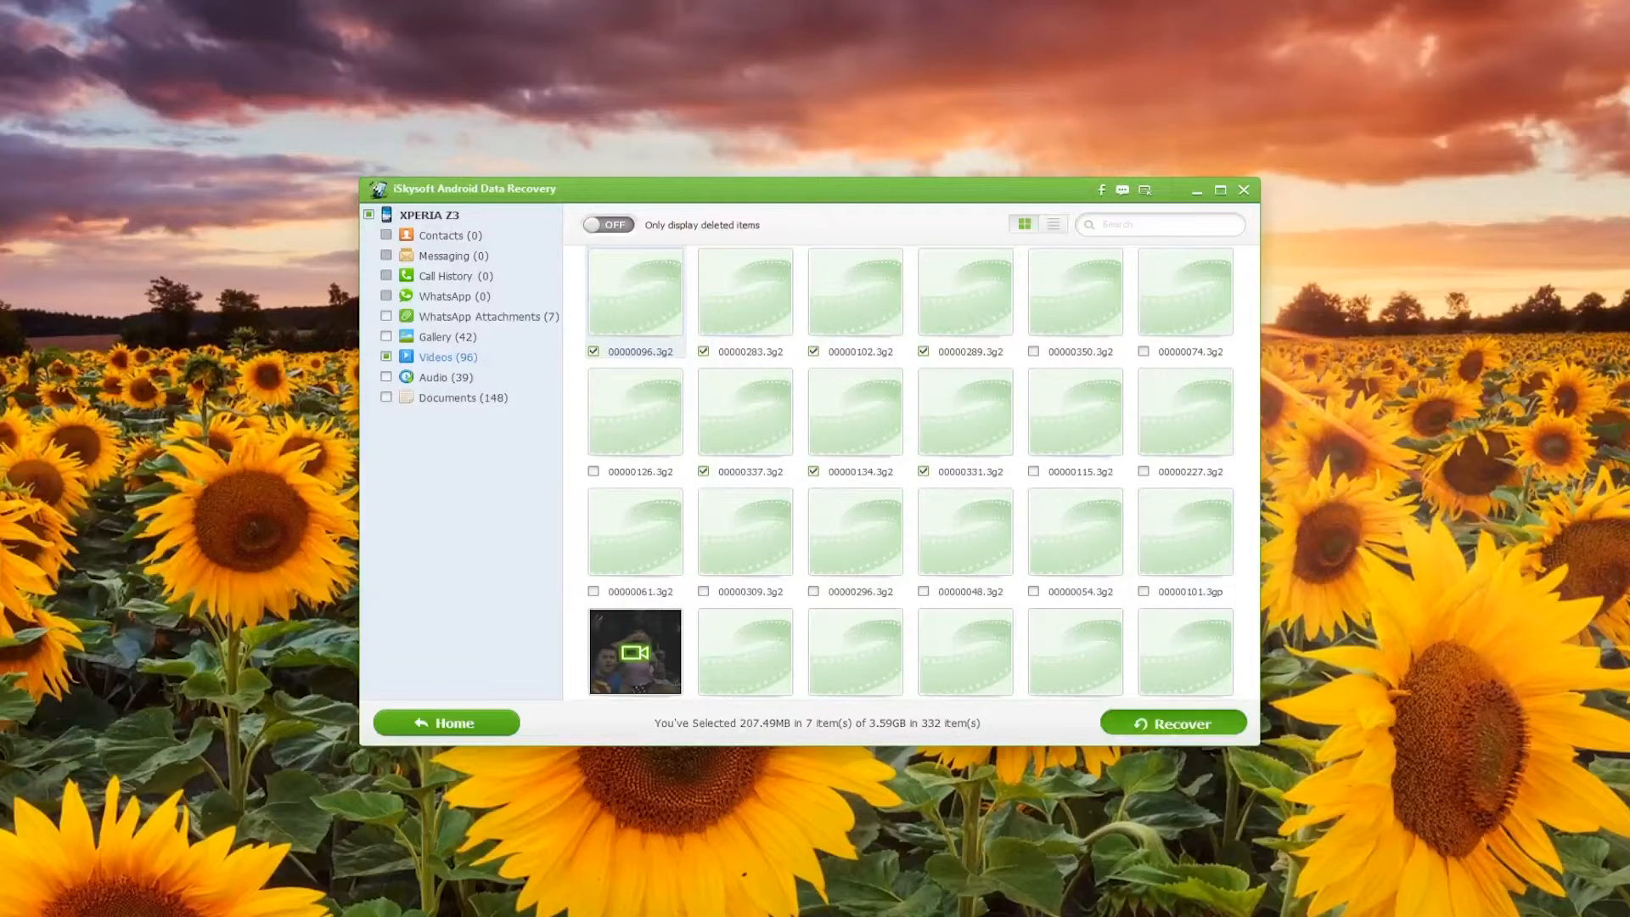
left_click(1171, 723)
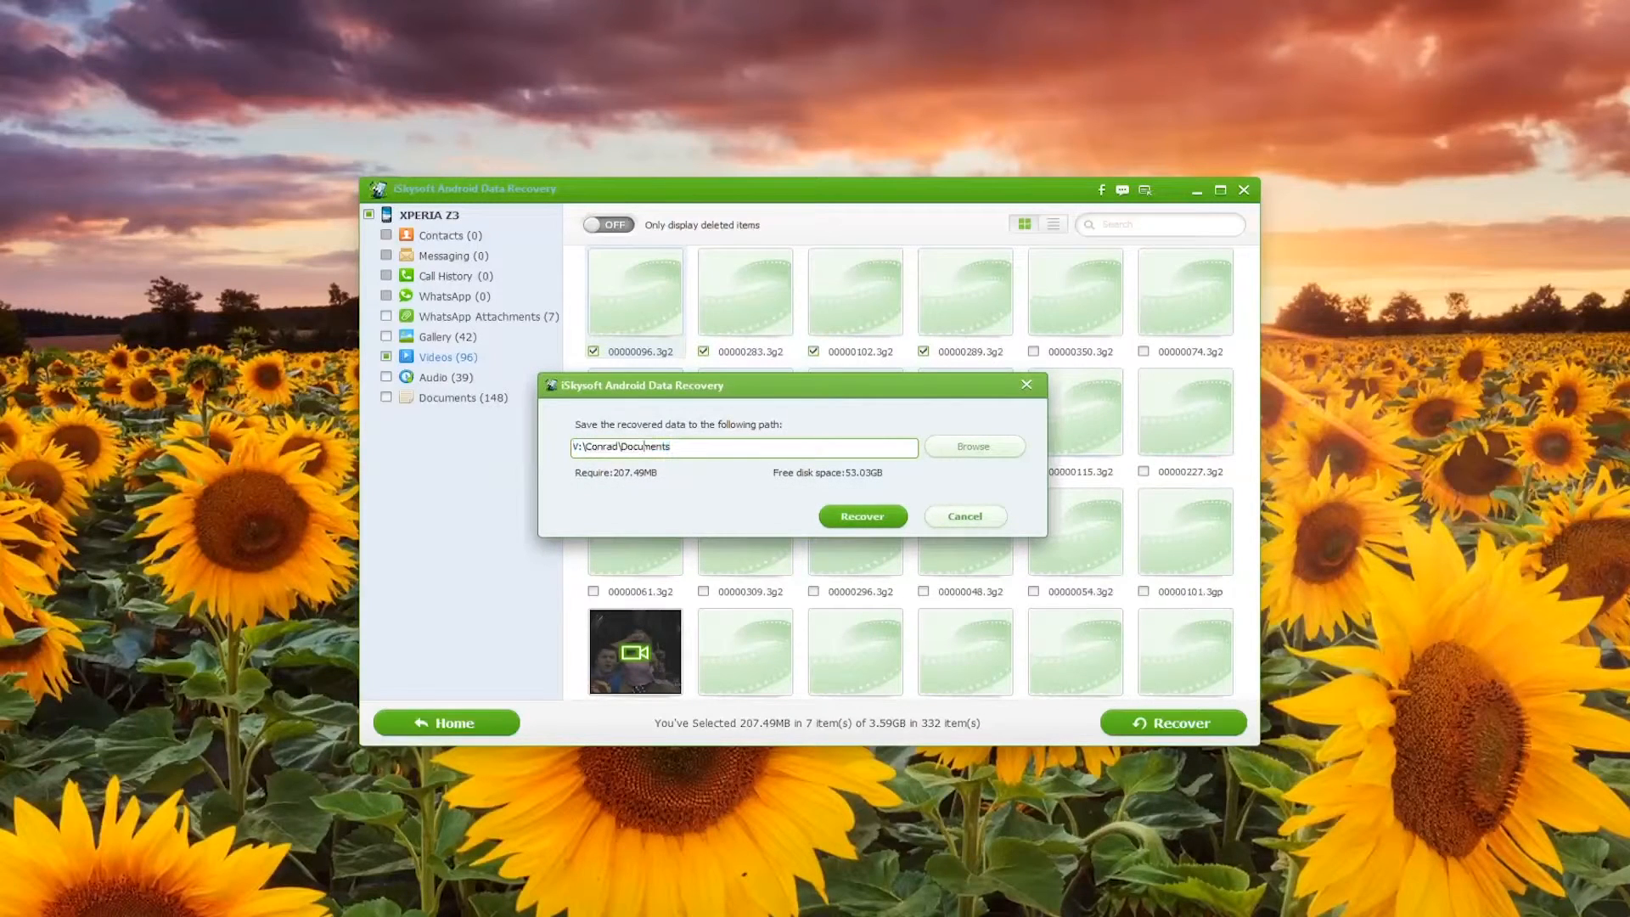
- Browse to a destination folder and recover the seven videos into it
left_click(971, 447)
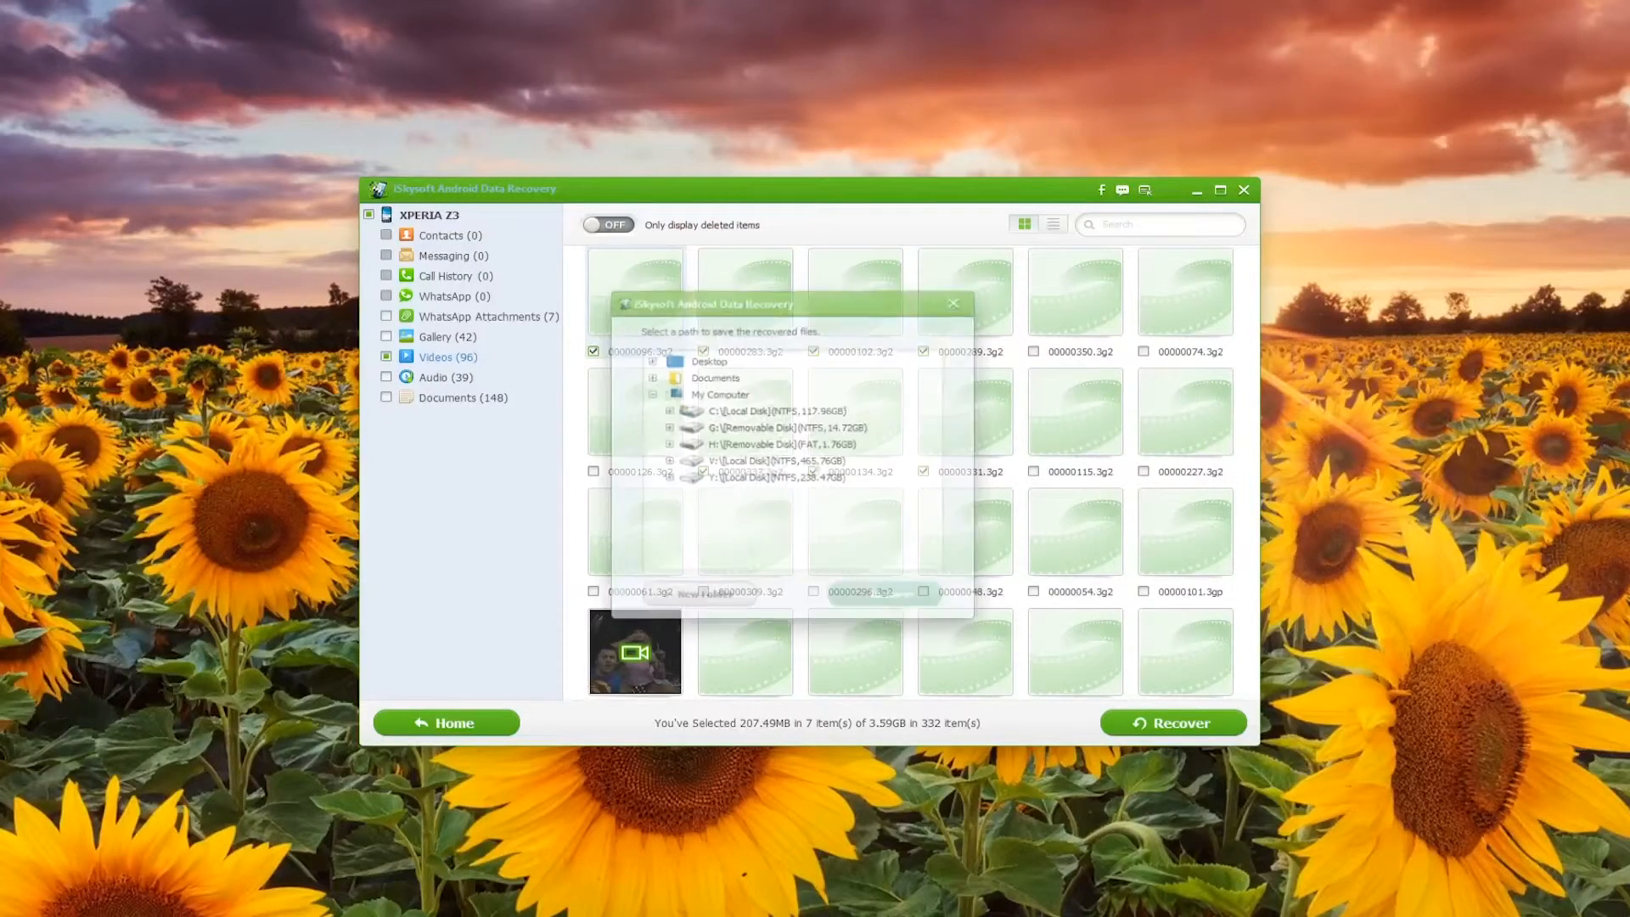
left_click(715, 375)
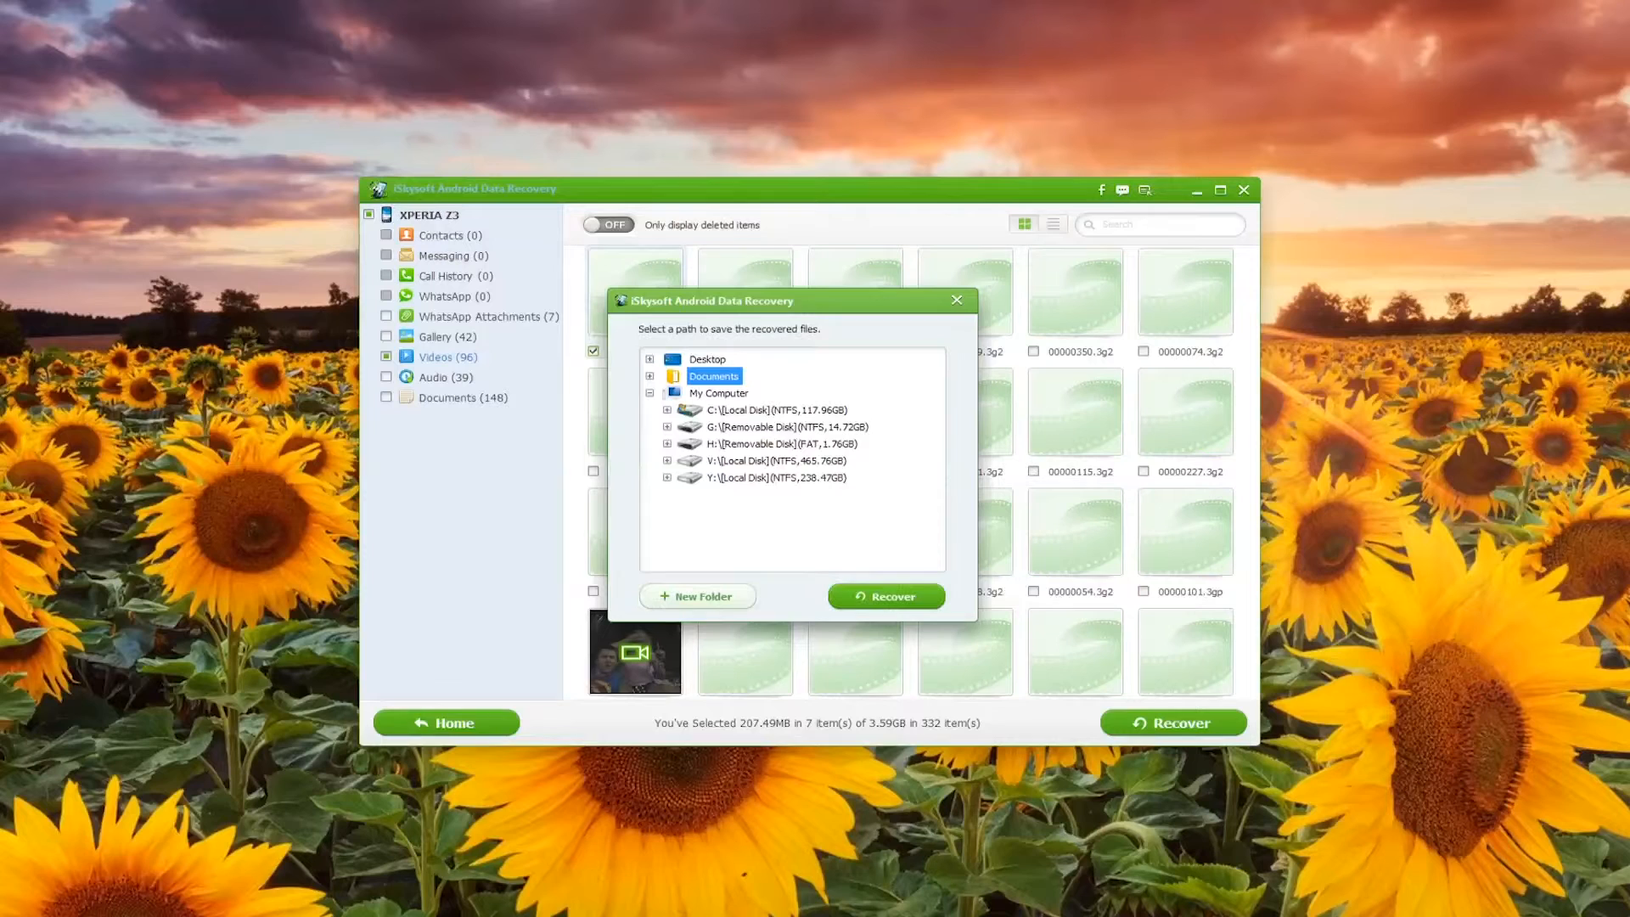
left_click(884, 596)
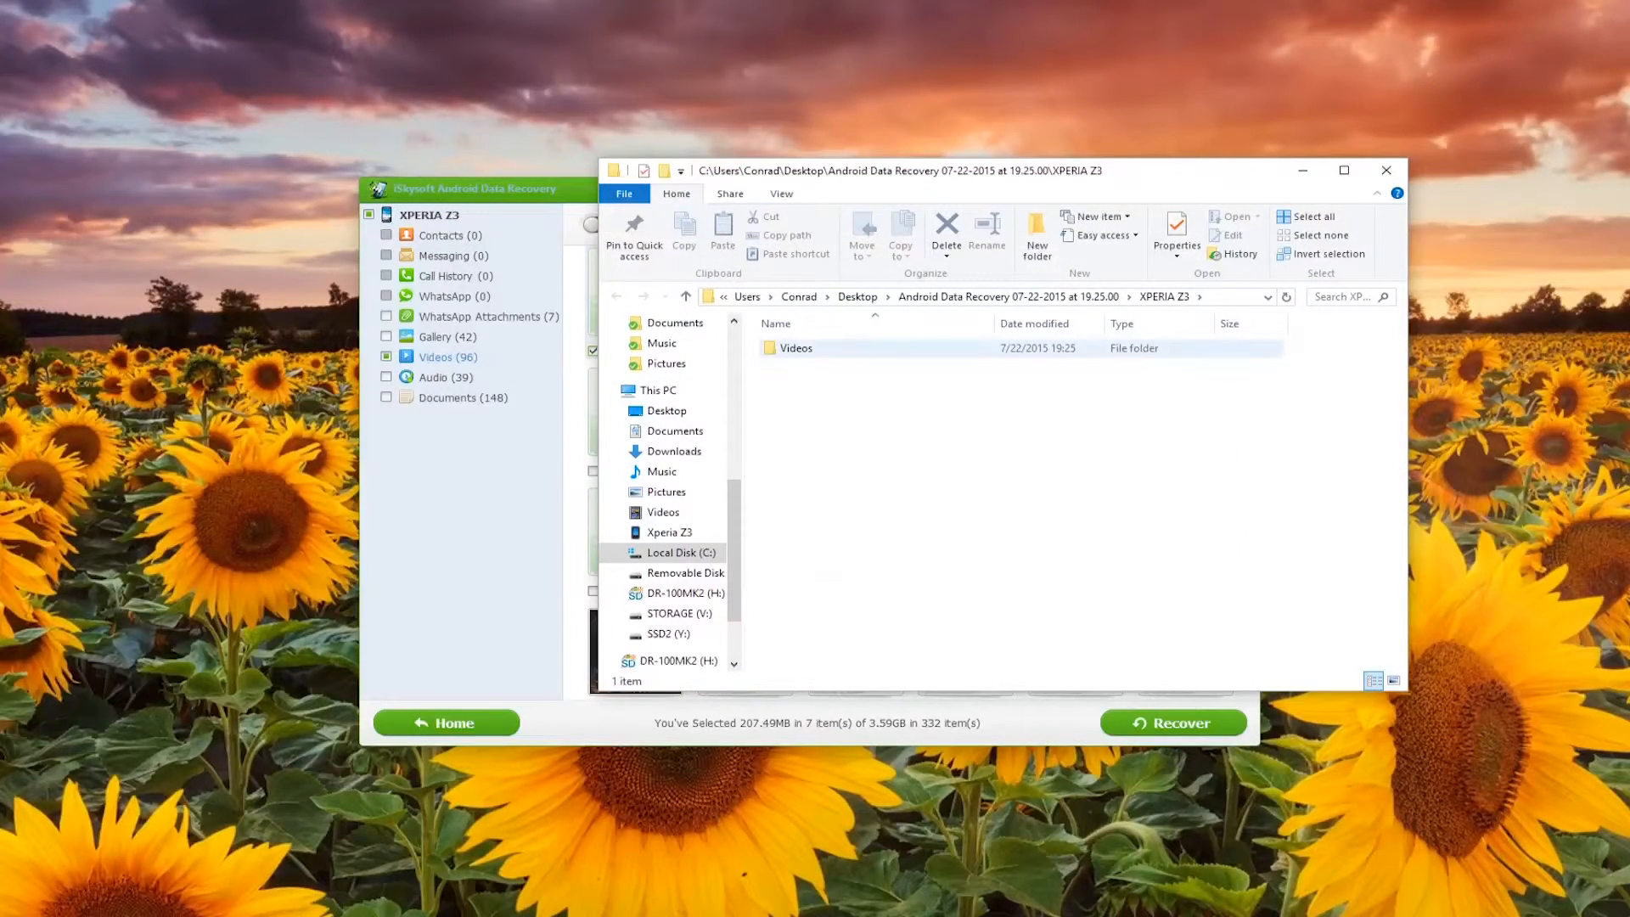
double_click(796, 347)
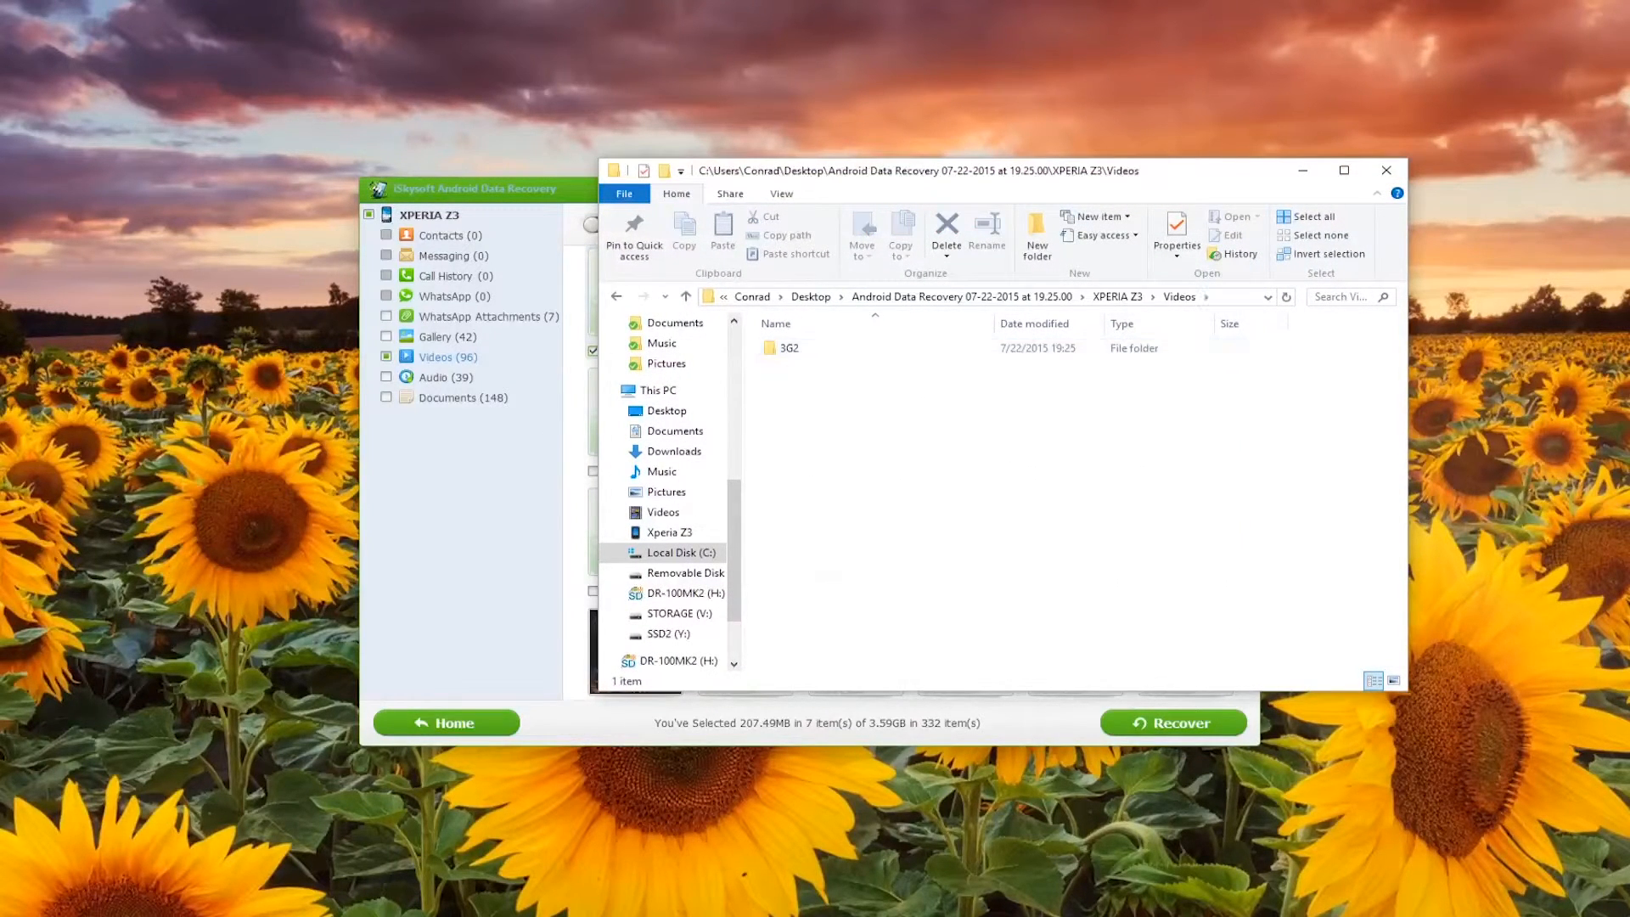
double_click(780, 346)
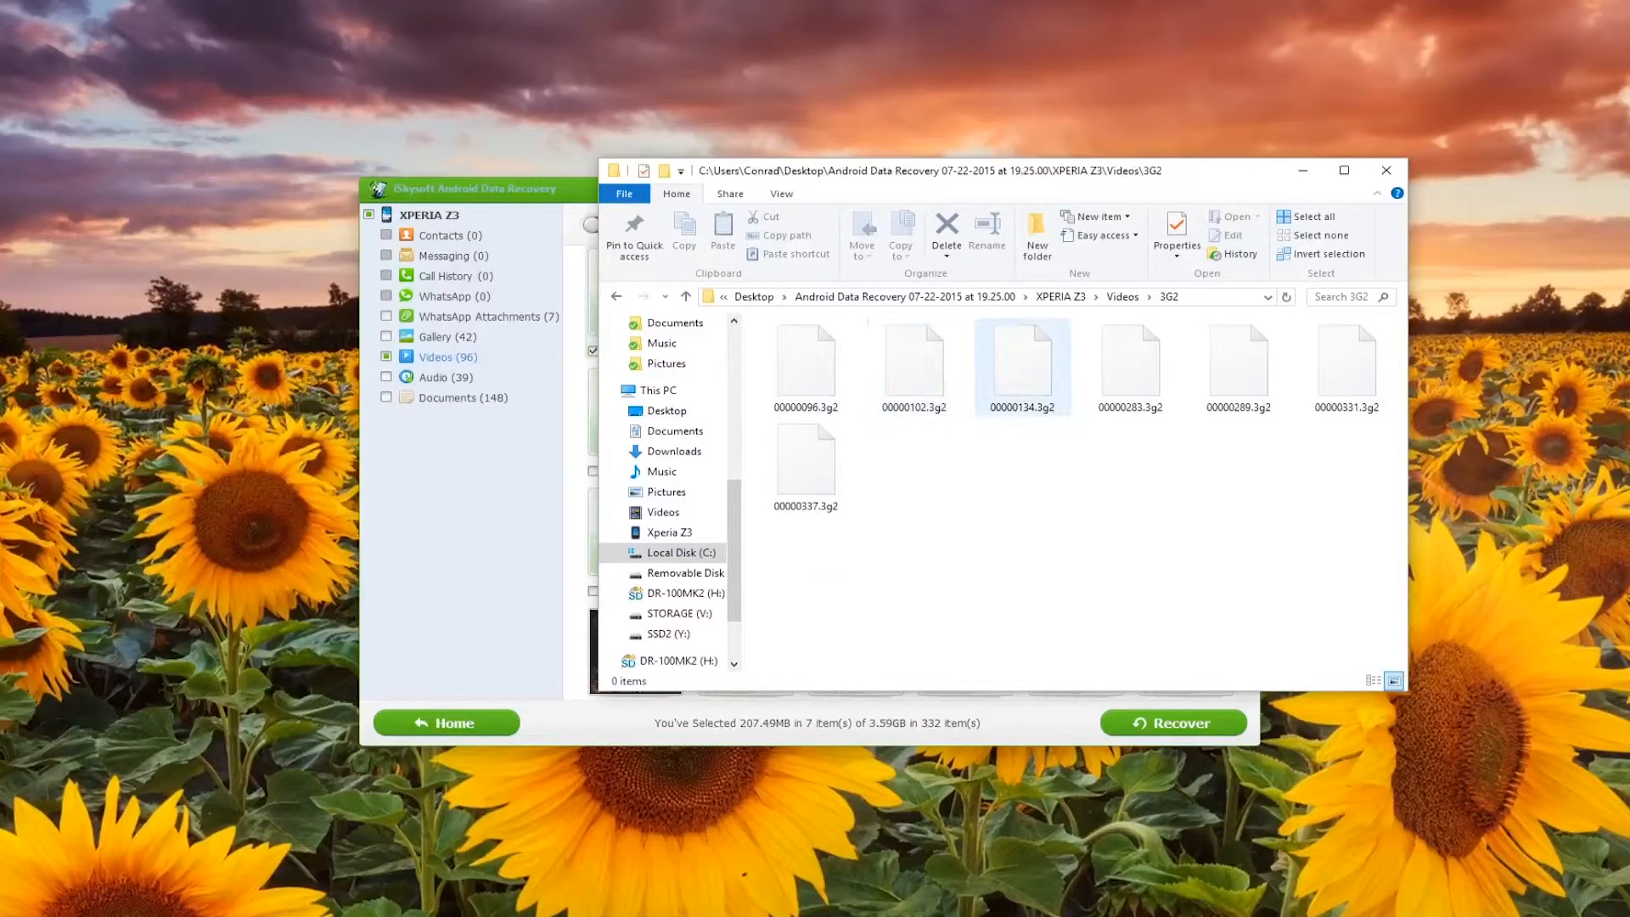
left_click(1394, 681)
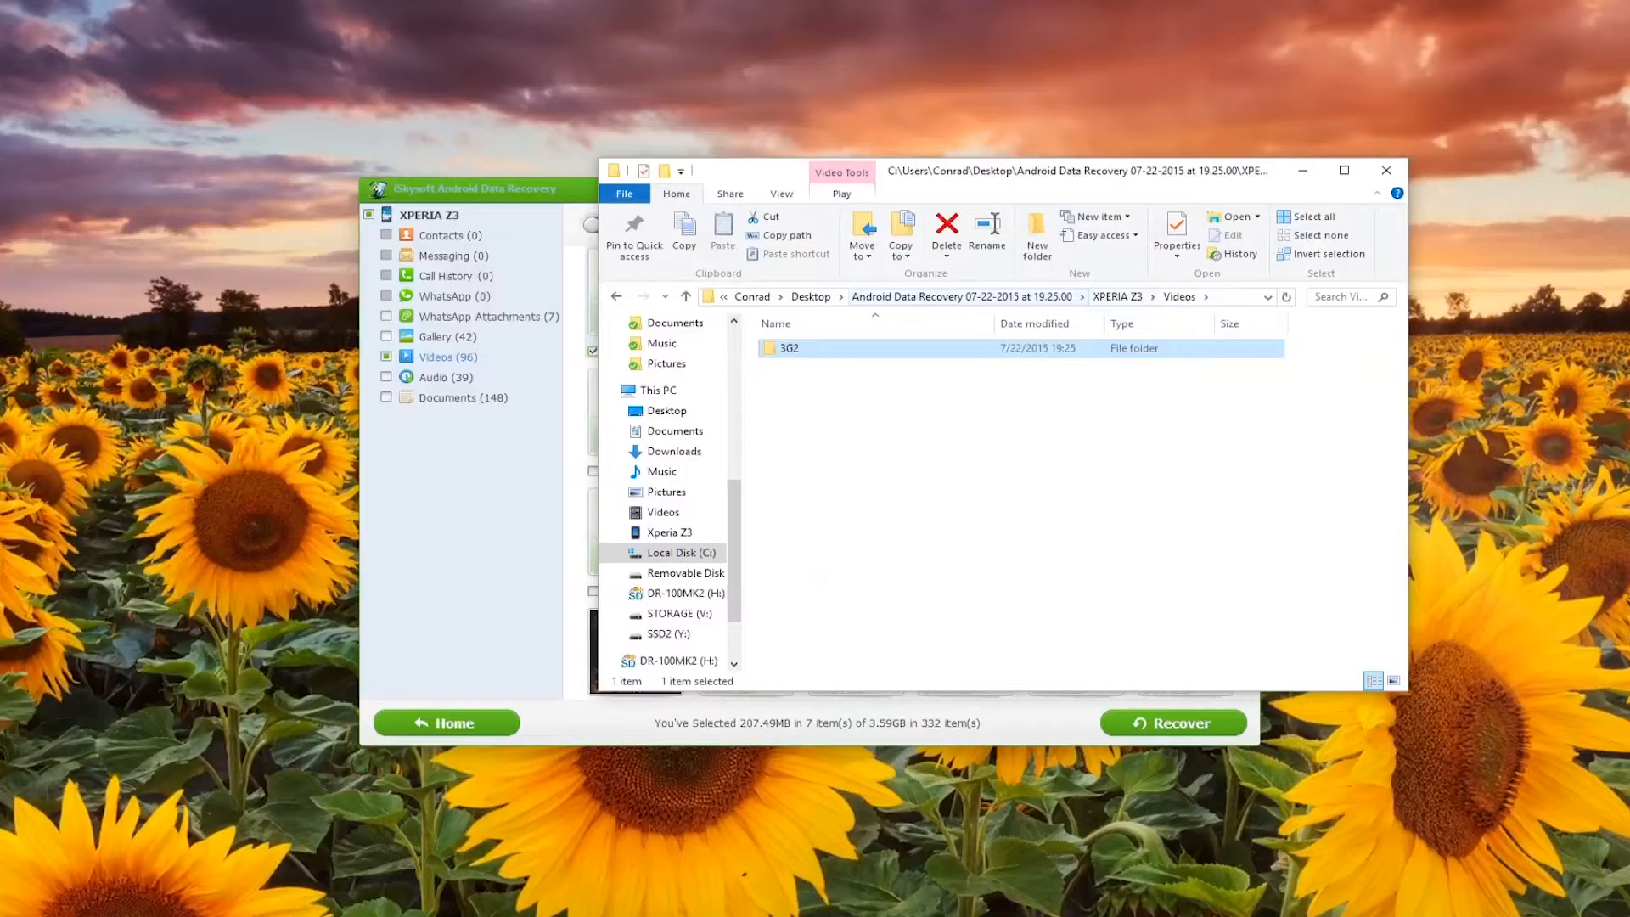
left_click(684, 296)
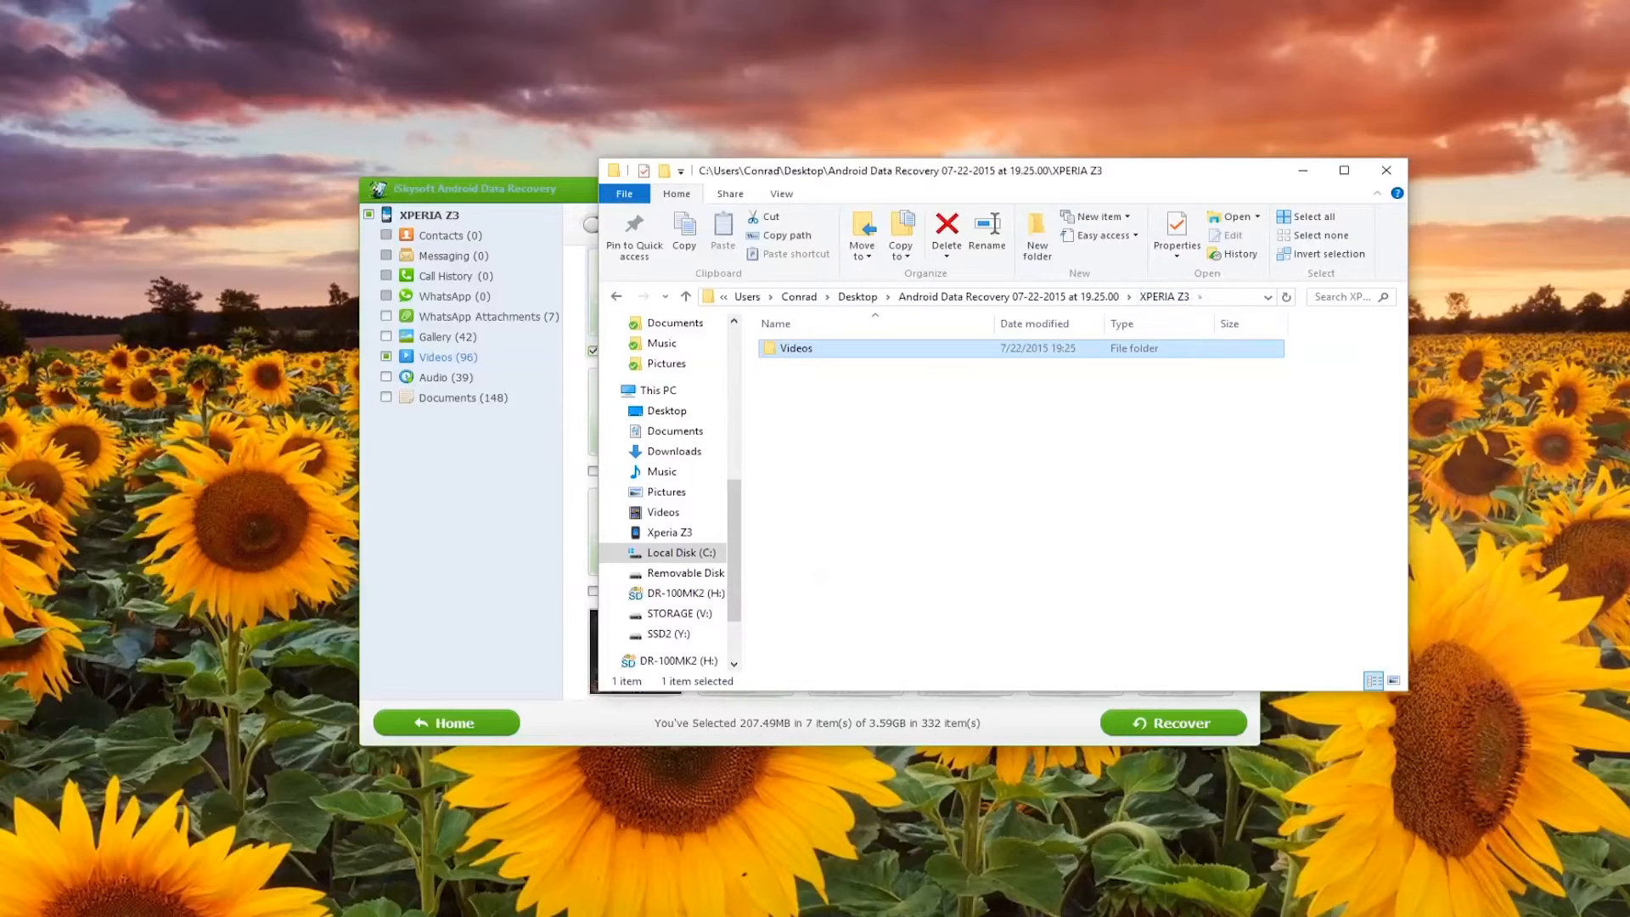